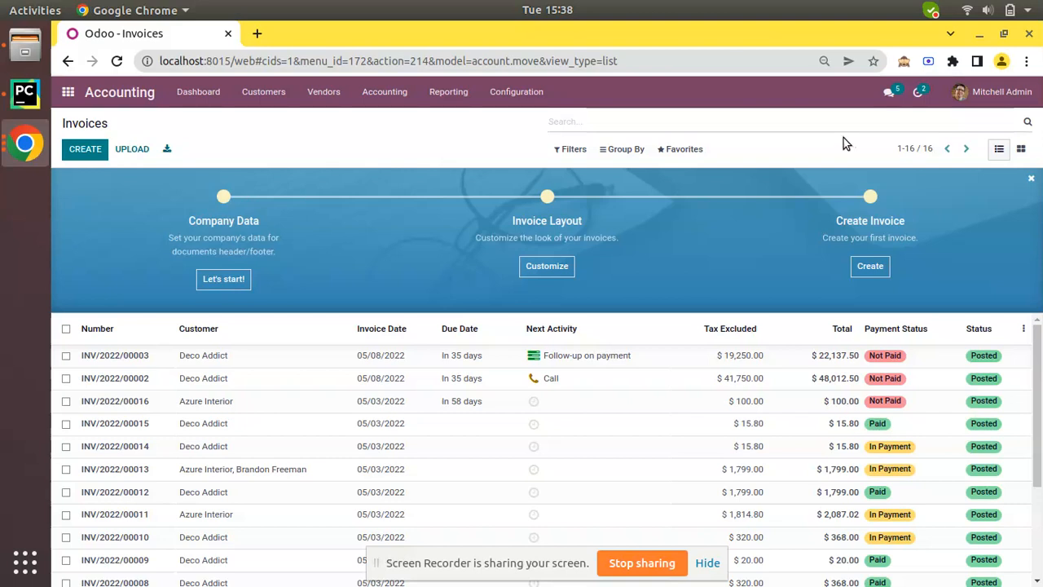
# Create a customer invoice for Azure Interior with a Large Desk line and post it
pyautogui.click(85, 148)
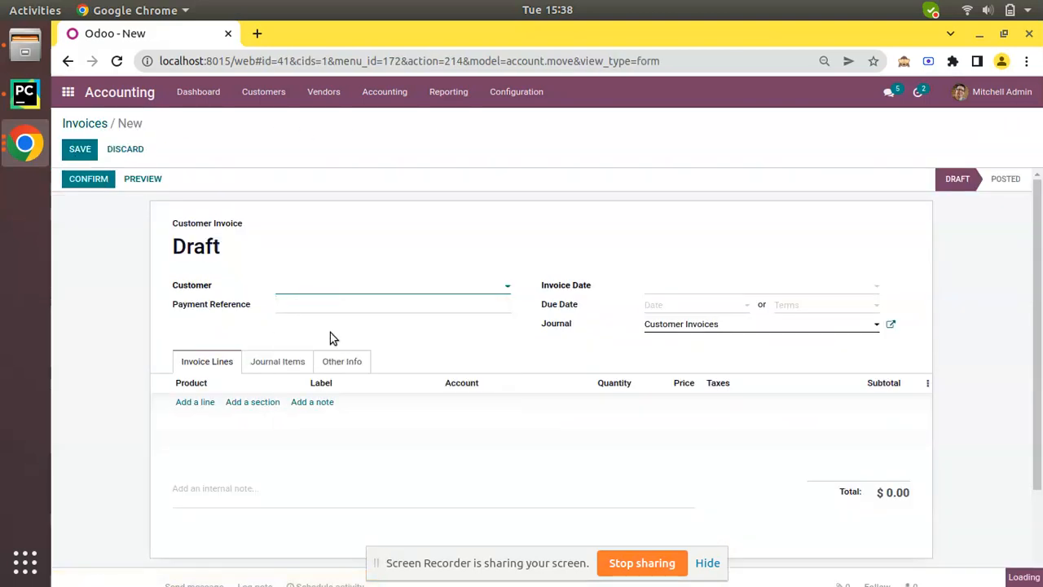
pyautogui.click(196, 401)
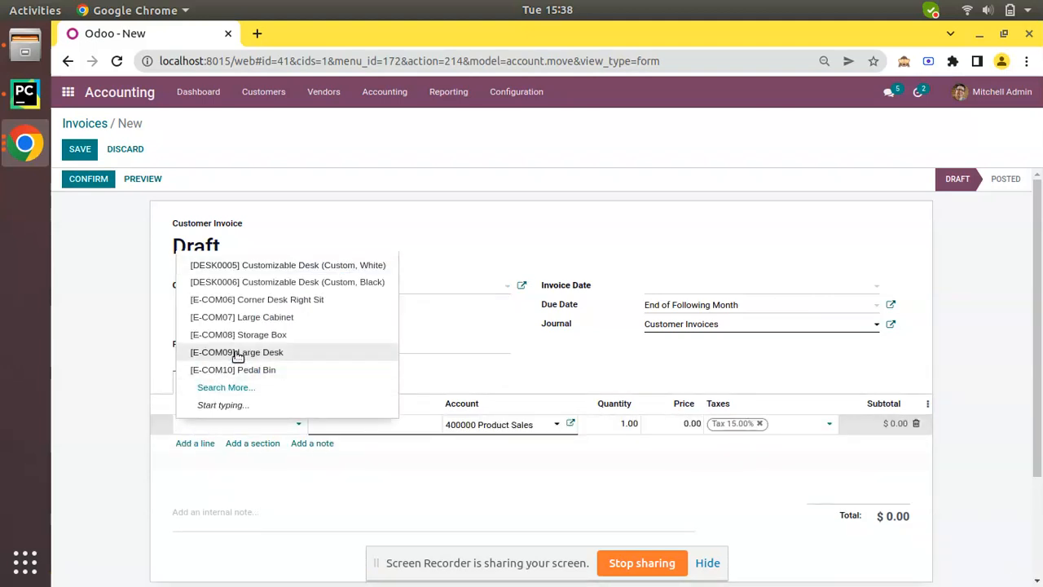
pyautogui.click(236, 352)
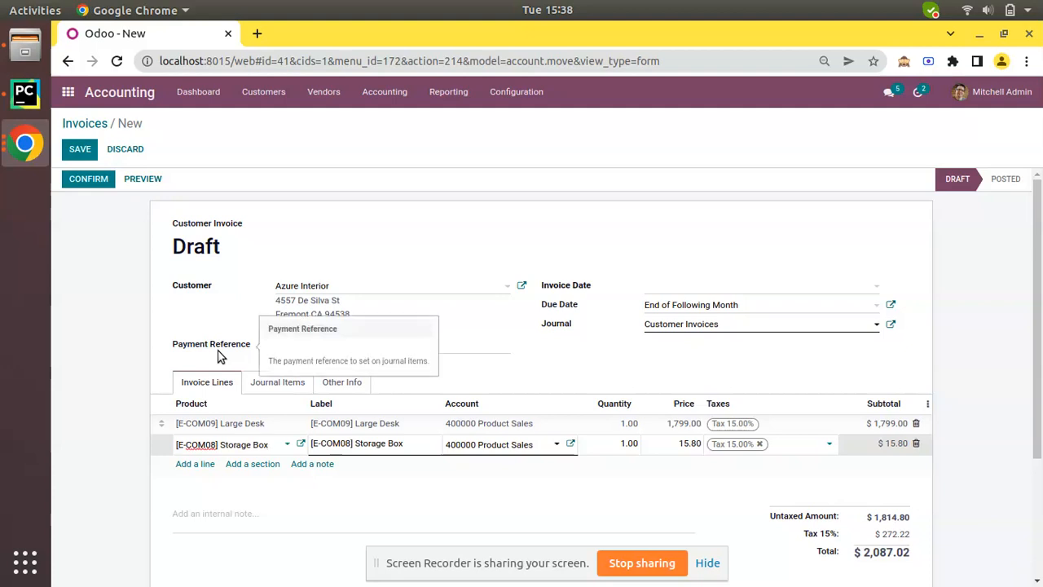
pyautogui.click(79, 148)
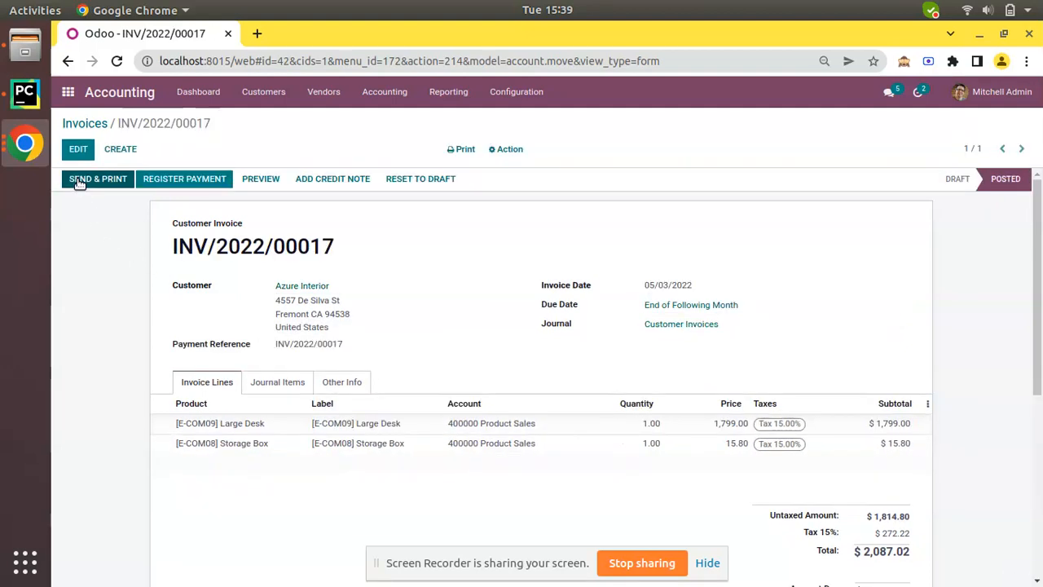
pyautogui.moveTo(860, 323)
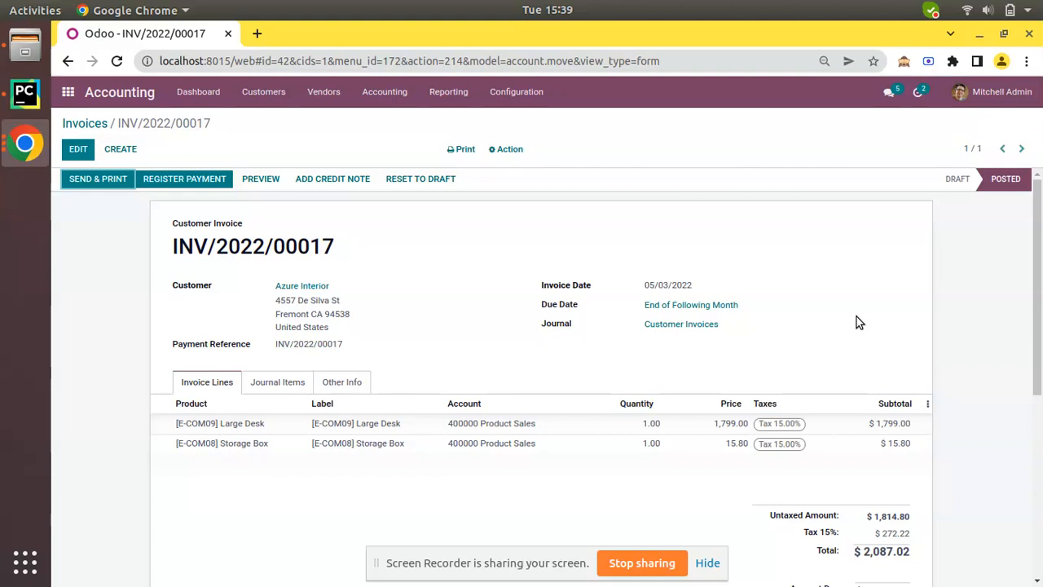
pyautogui.scroll(-3)
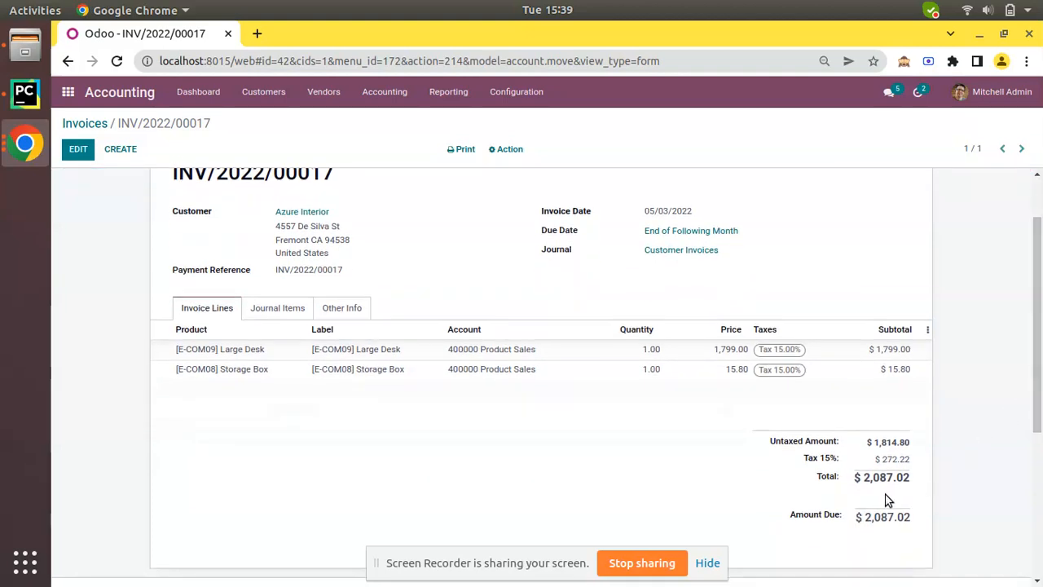
pyautogui.moveTo(883, 476)
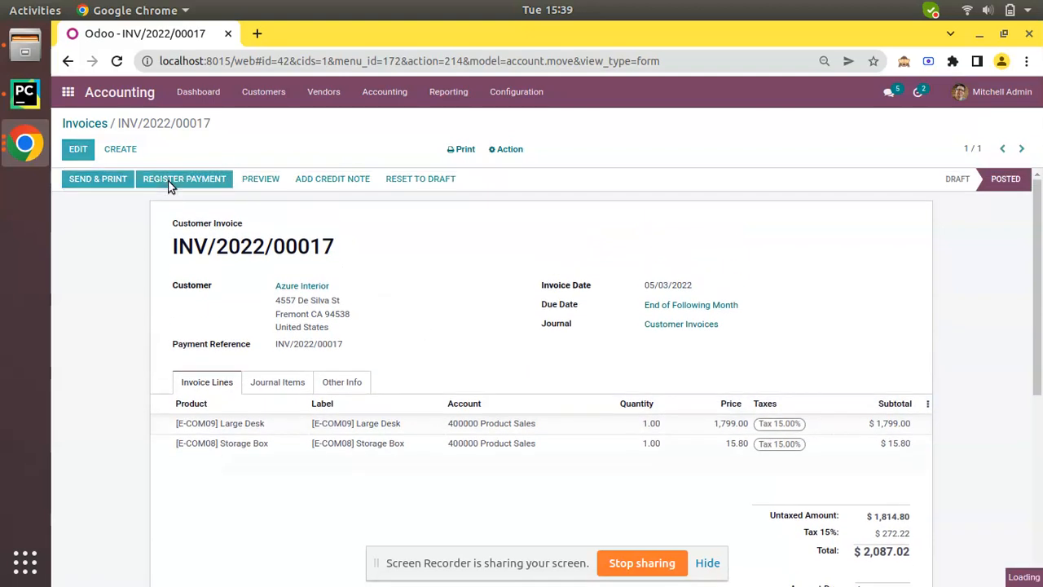
# Register the full $2,087.02 as a payment on the Cash journal, leaving zero due
pyautogui.click(184, 178)
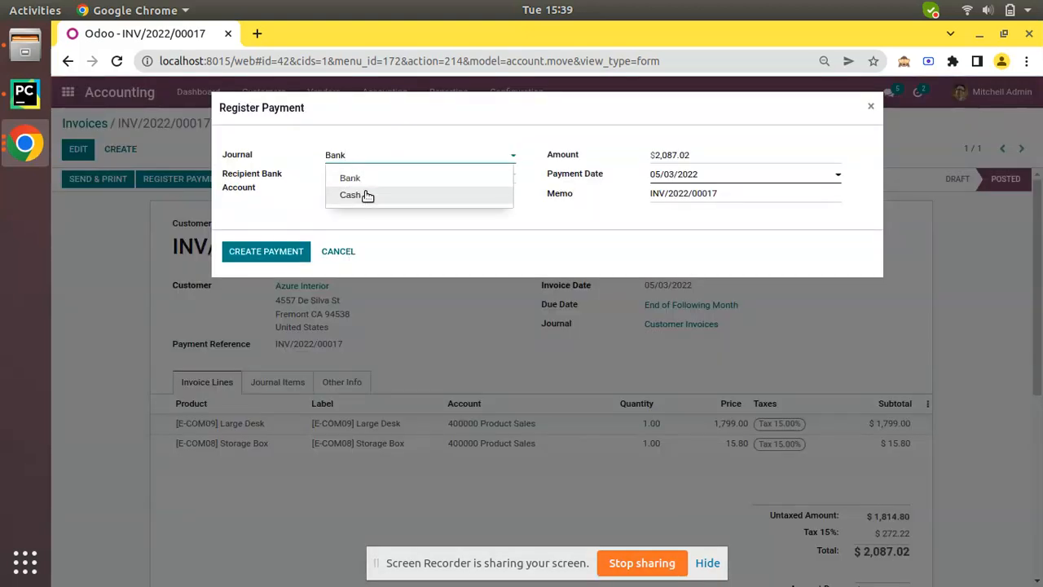
pyautogui.click(351, 196)
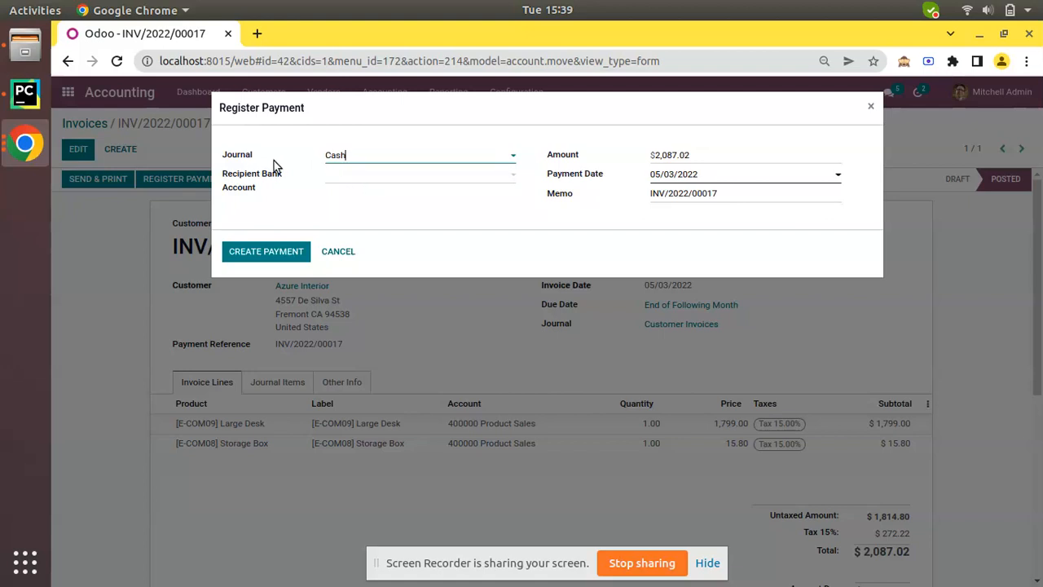
pyautogui.moveTo(574, 161)
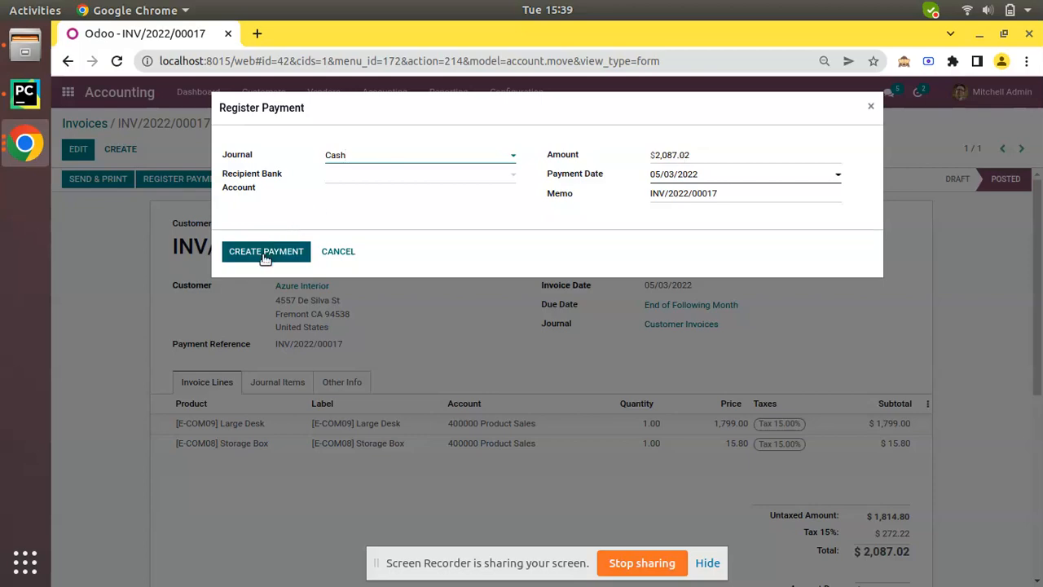
pyautogui.click(264, 251)
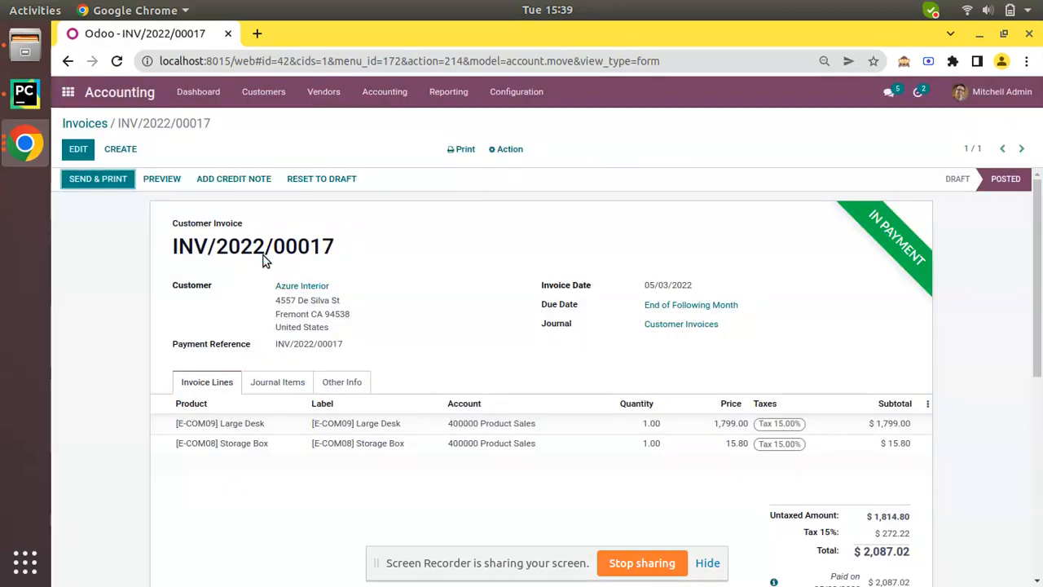
pyautogui.scroll(-3)
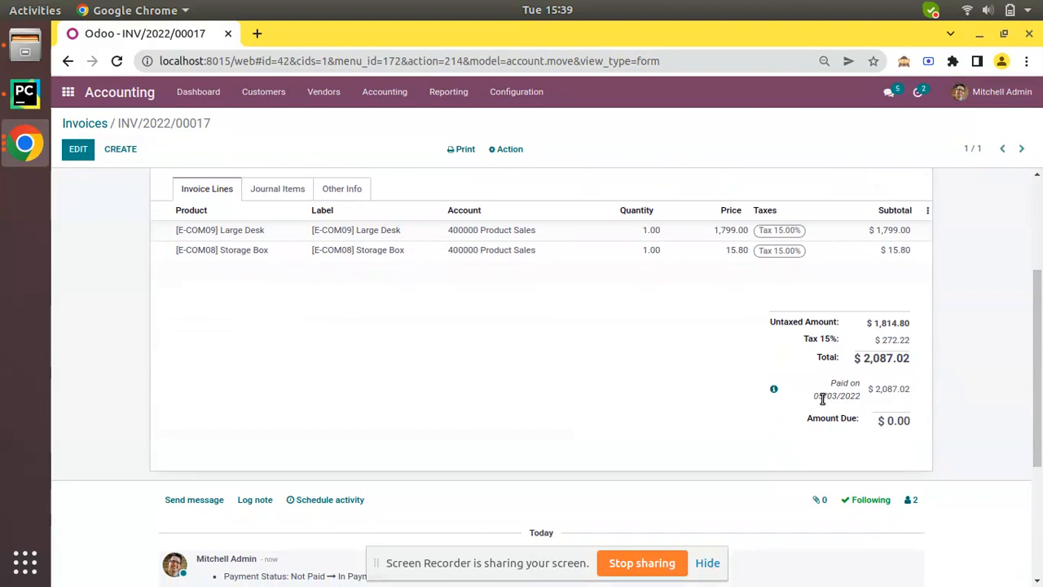
pyautogui.moveTo(864, 405)
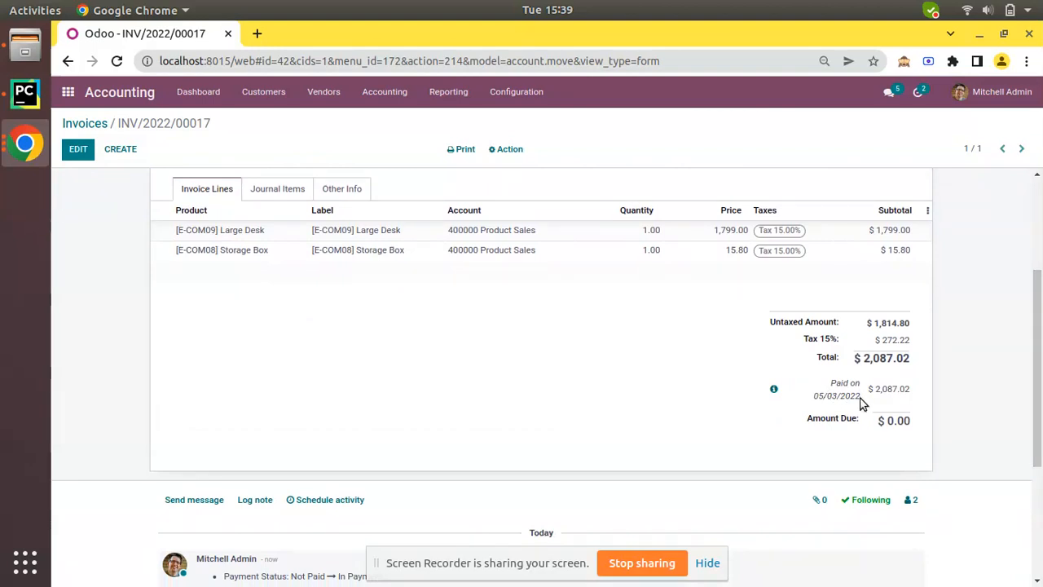
pyautogui.scroll(3)
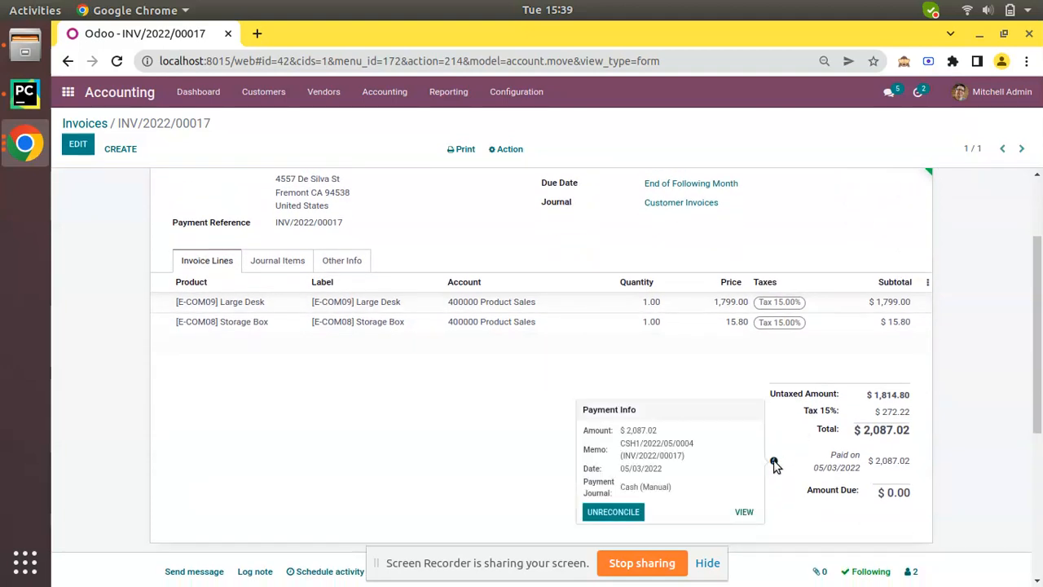
pyautogui.click(743, 512)
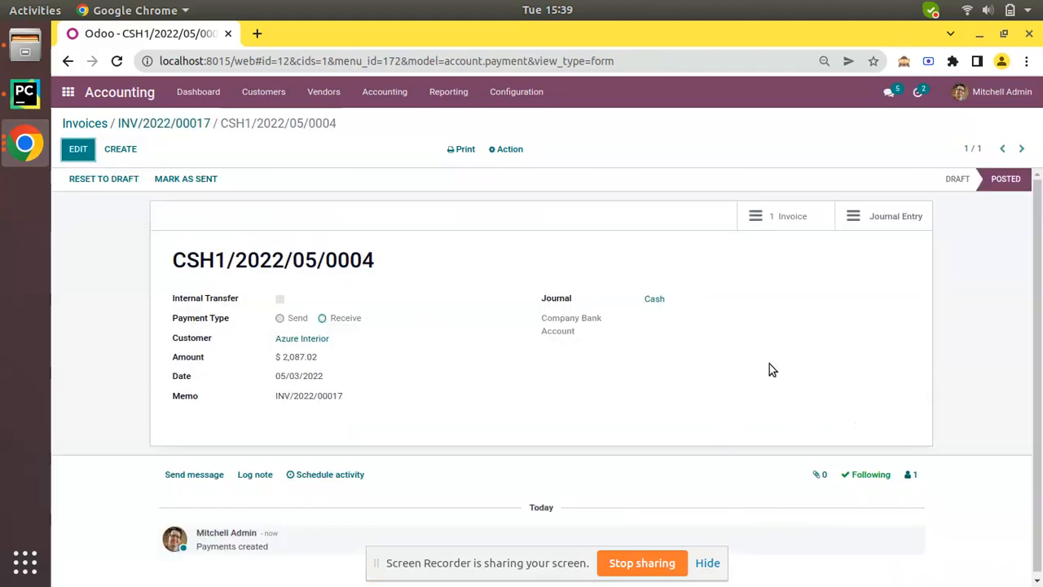
pyautogui.click(897, 216)
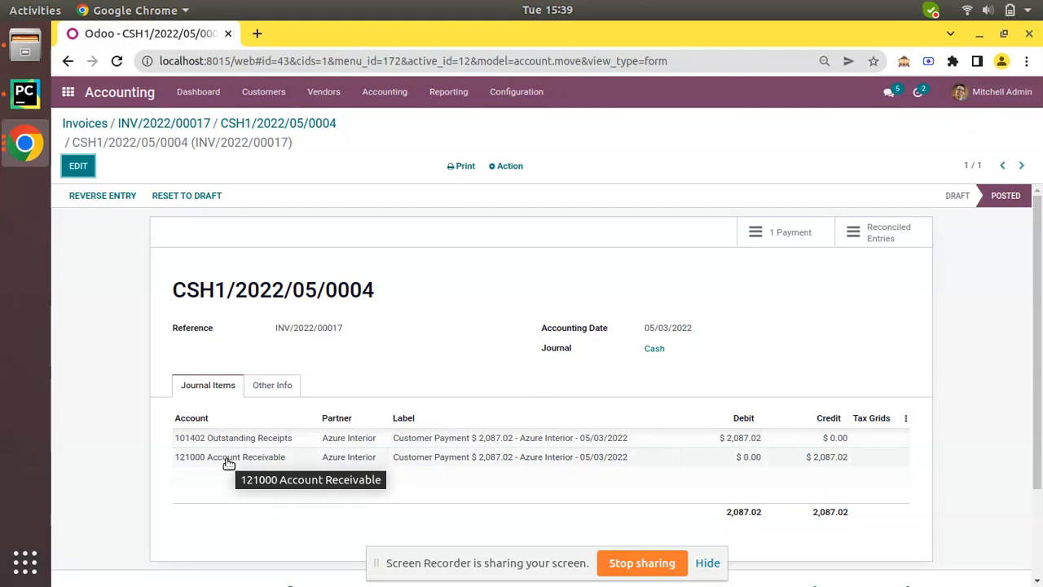
pyautogui.moveTo(253, 199)
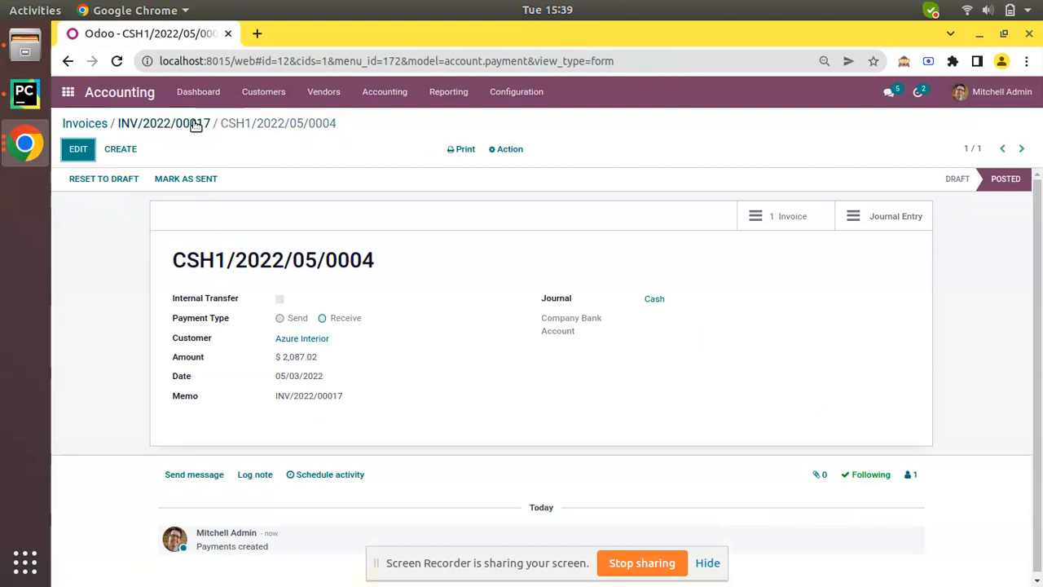
pyautogui.click(163, 124)
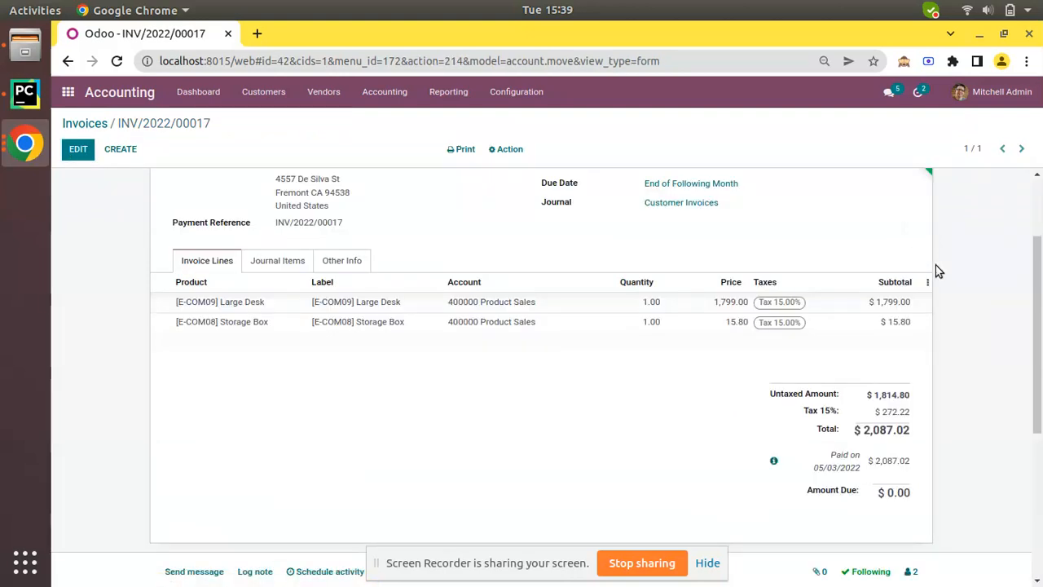
pyautogui.scroll(3)
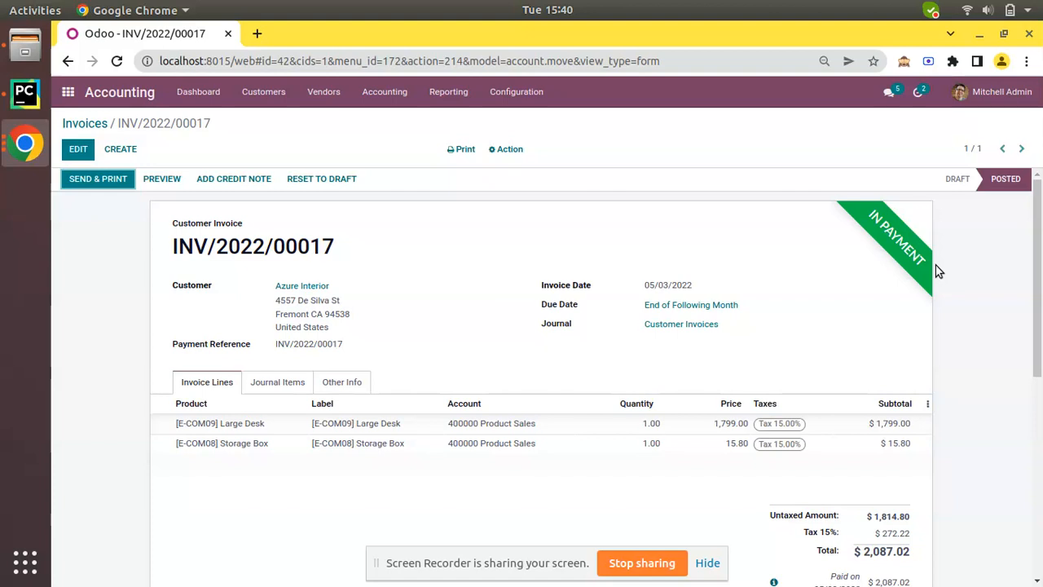
pyautogui.moveTo(658, 215)
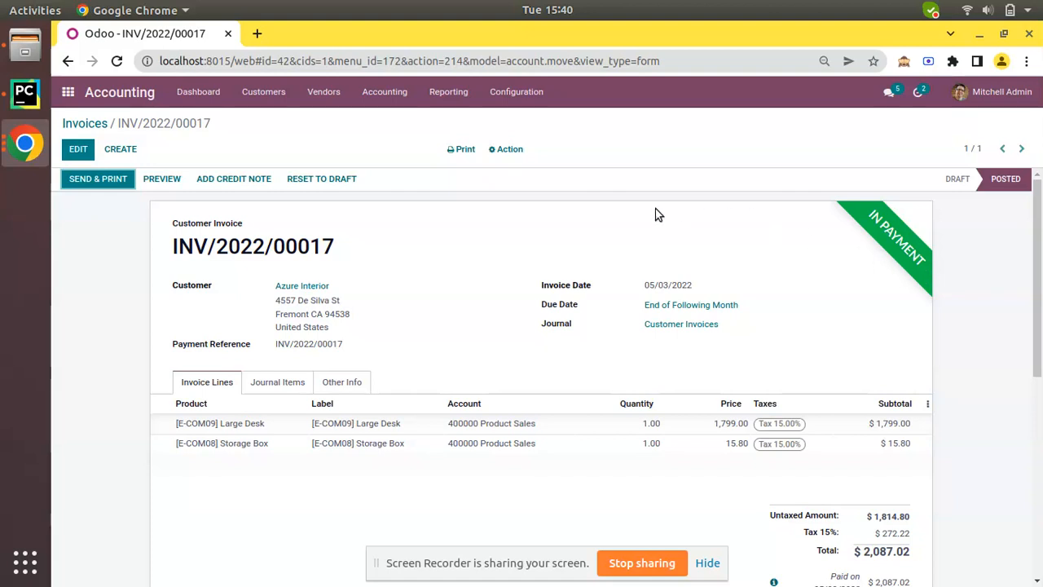
# Review the Default Accounts section in Accounting Settings, checking outstanding receipts and payments accounts
pyautogui.click(515, 91)
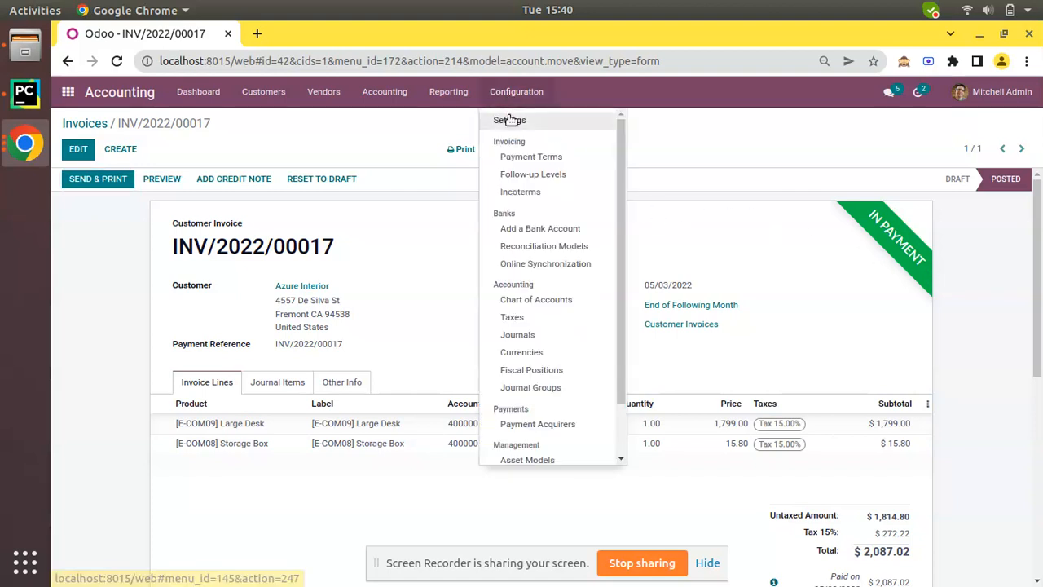
pyautogui.click(508, 120)
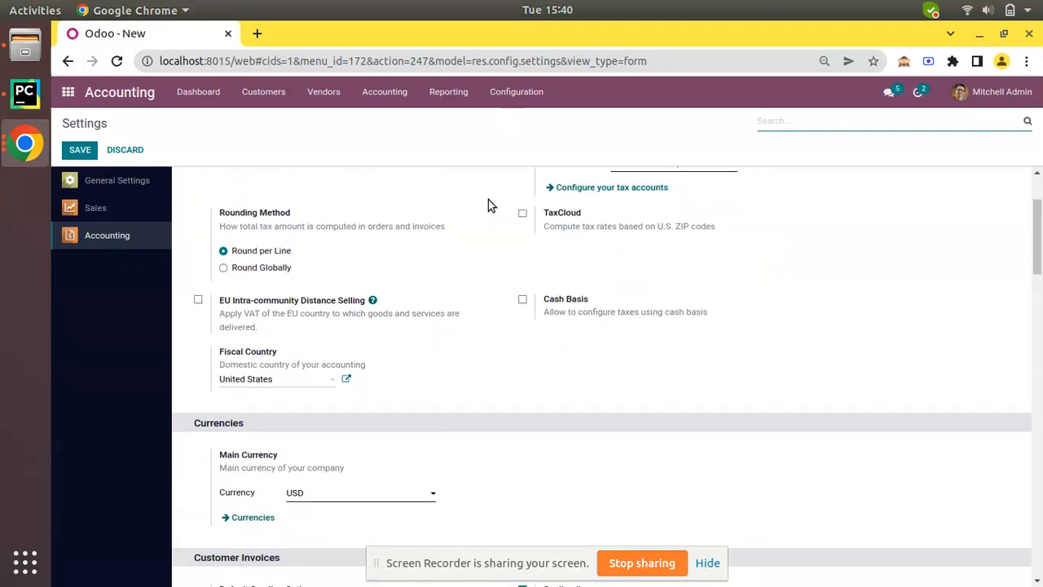
pyautogui.scroll(-3)
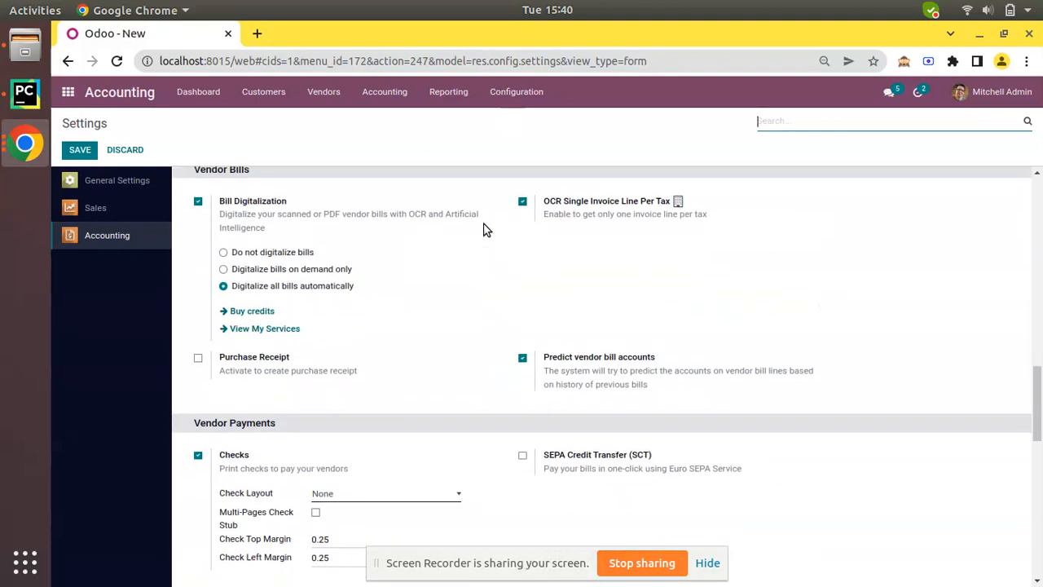
pyautogui.scroll(-3)
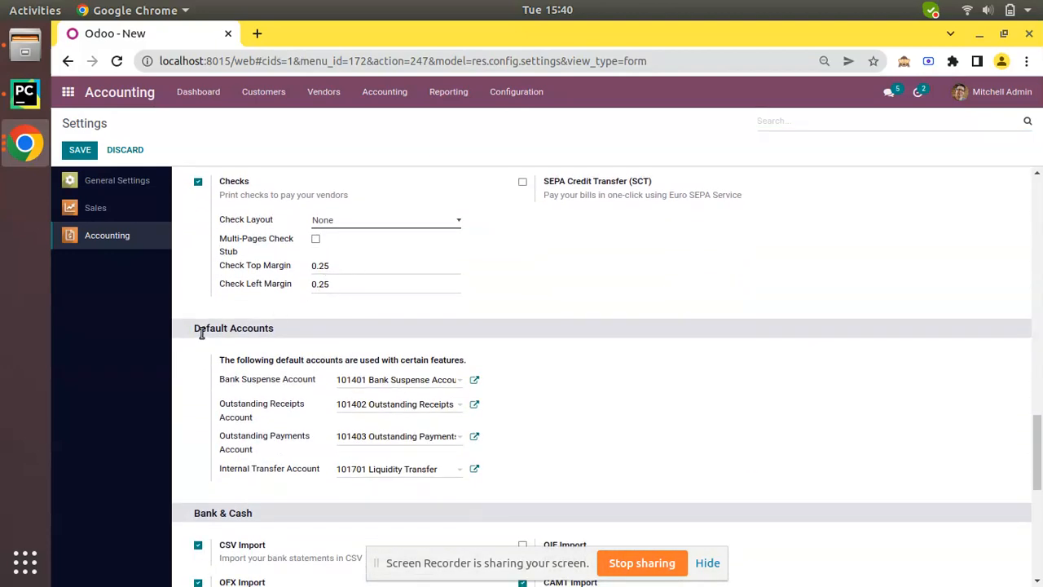
pyautogui.doubleClick(233, 328)
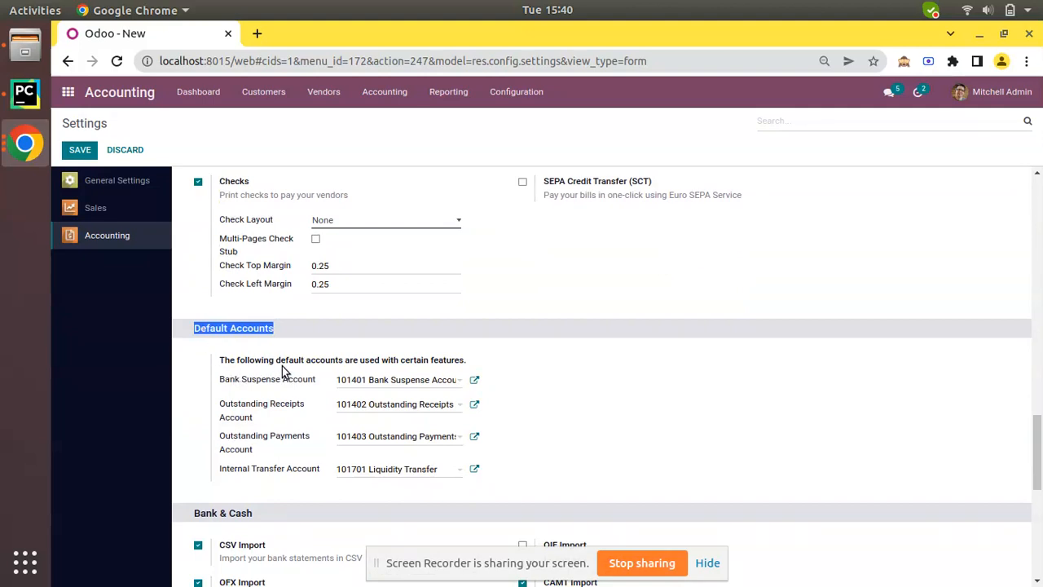
pyautogui.moveTo(382, 371)
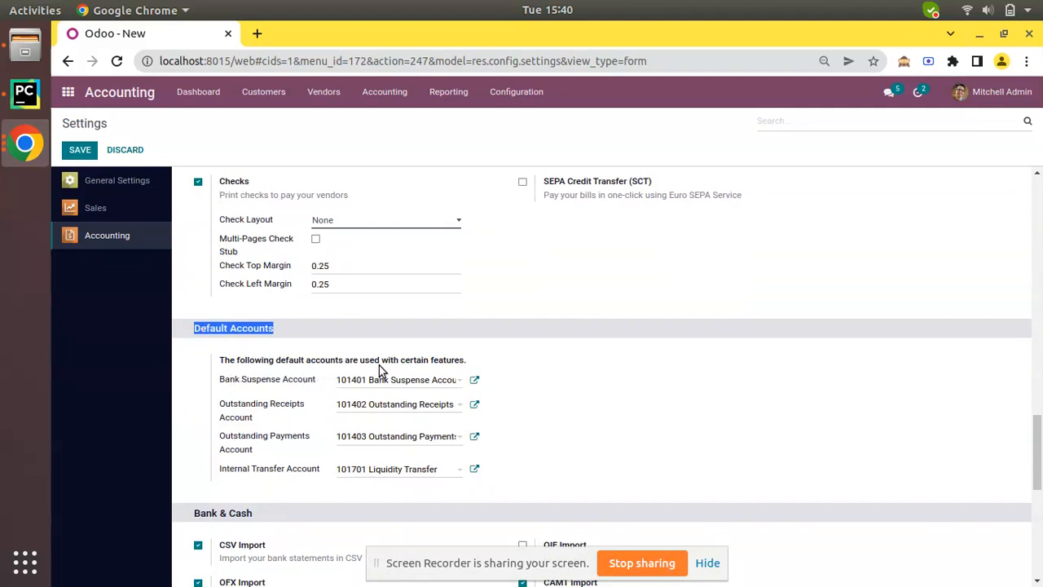
pyautogui.scroll(-3)
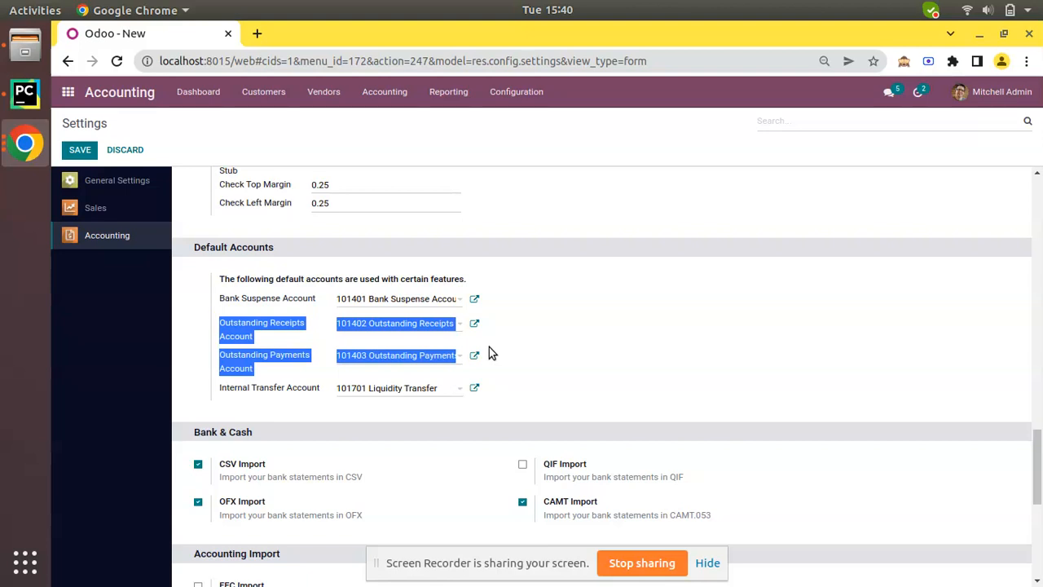
pyautogui.click(515, 91)
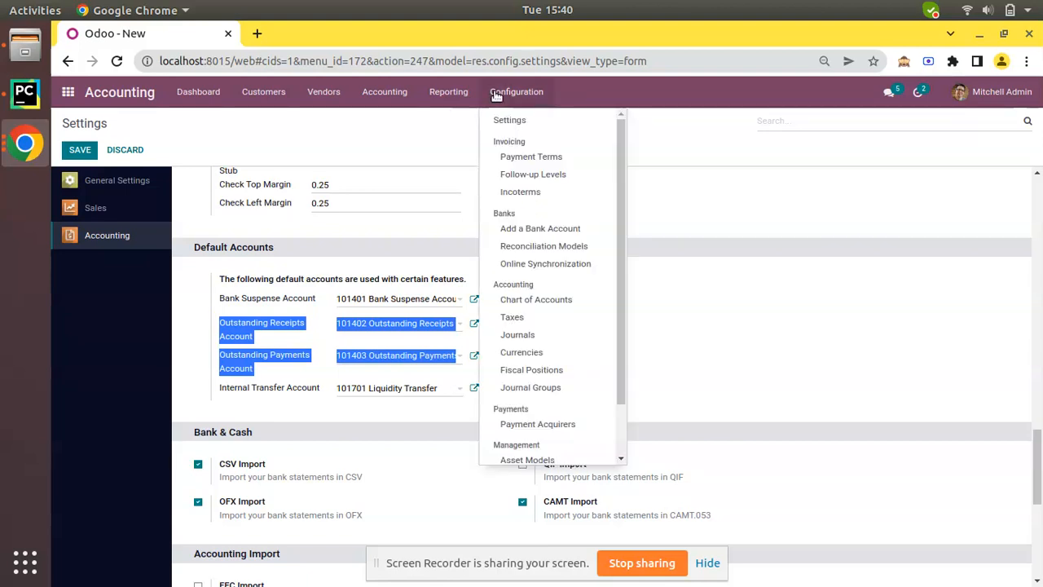
pyautogui.moveTo(509, 120)
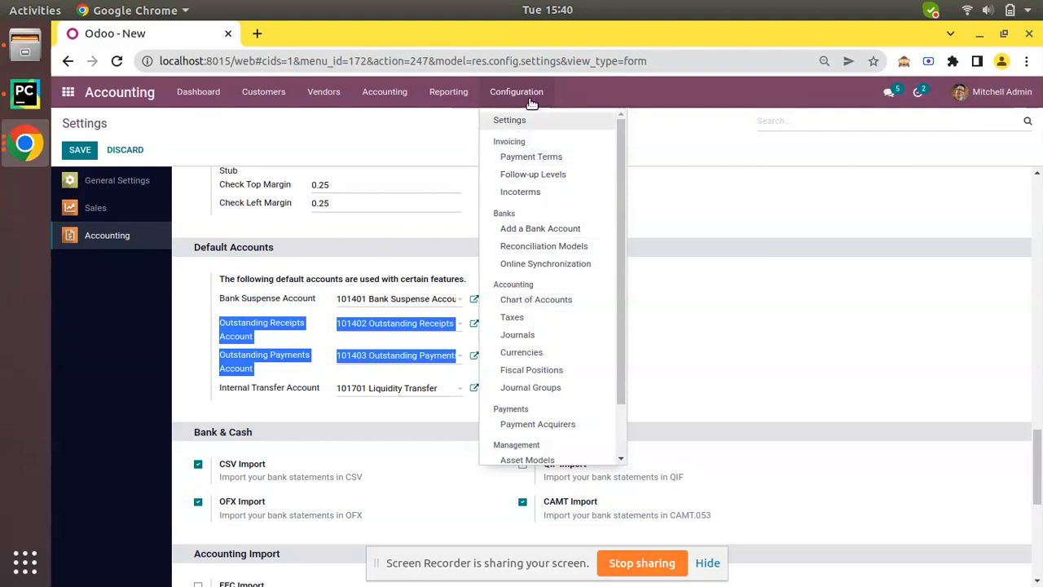
pyautogui.moveTo(518, 334)
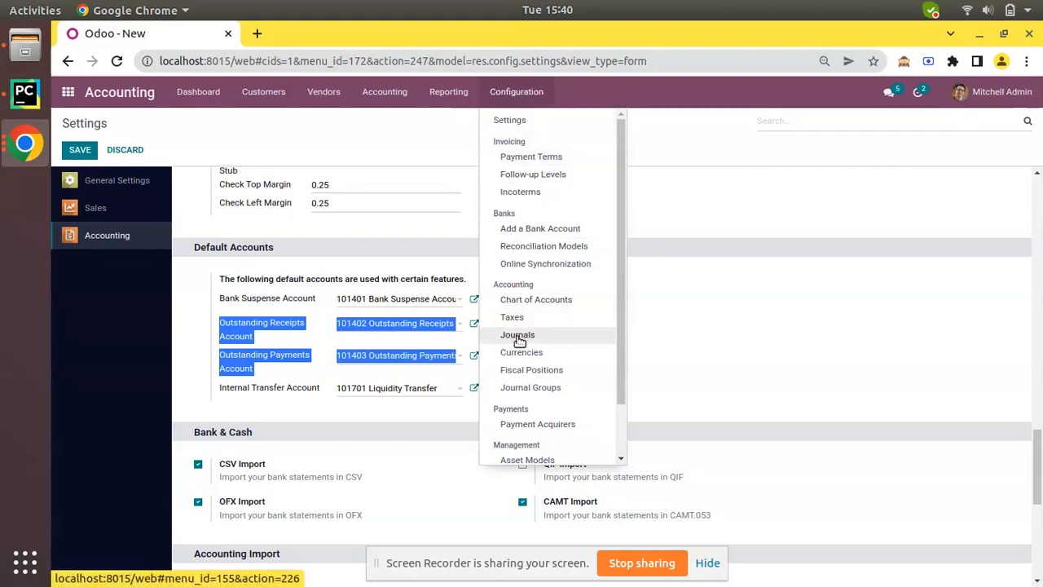
# Show the Outstanding Receipts accounts column on the Cash journal's incoming payment methods
pyautogui.click(519, 335)
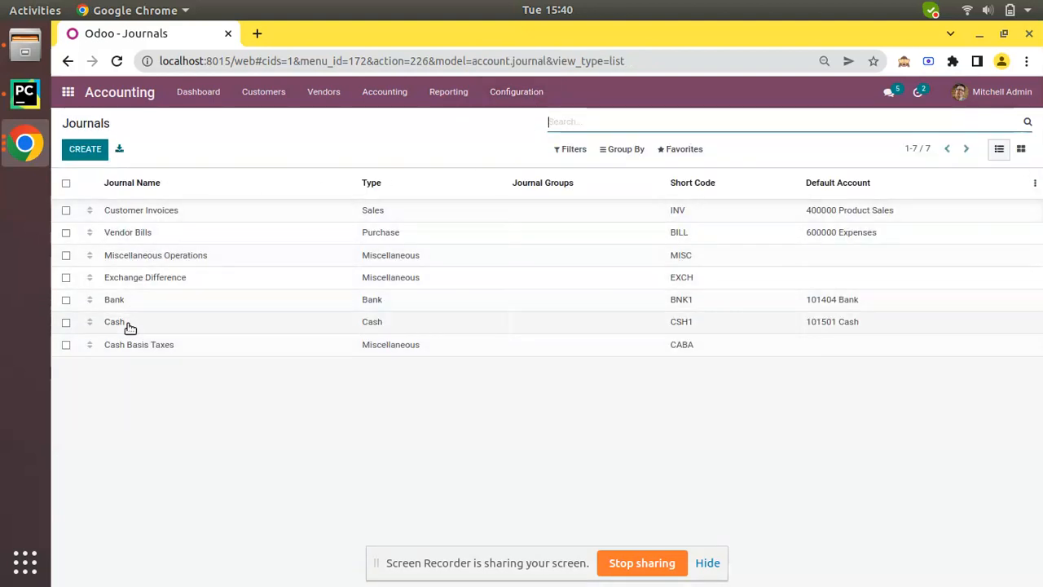
pyautogui.click(114, 321)
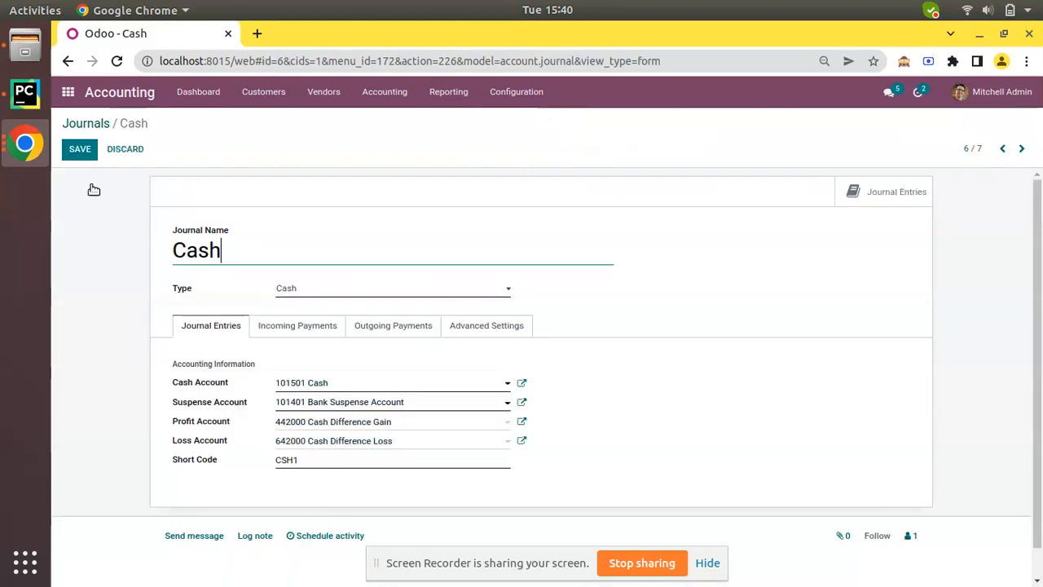
pyautogui.click(297, 325)
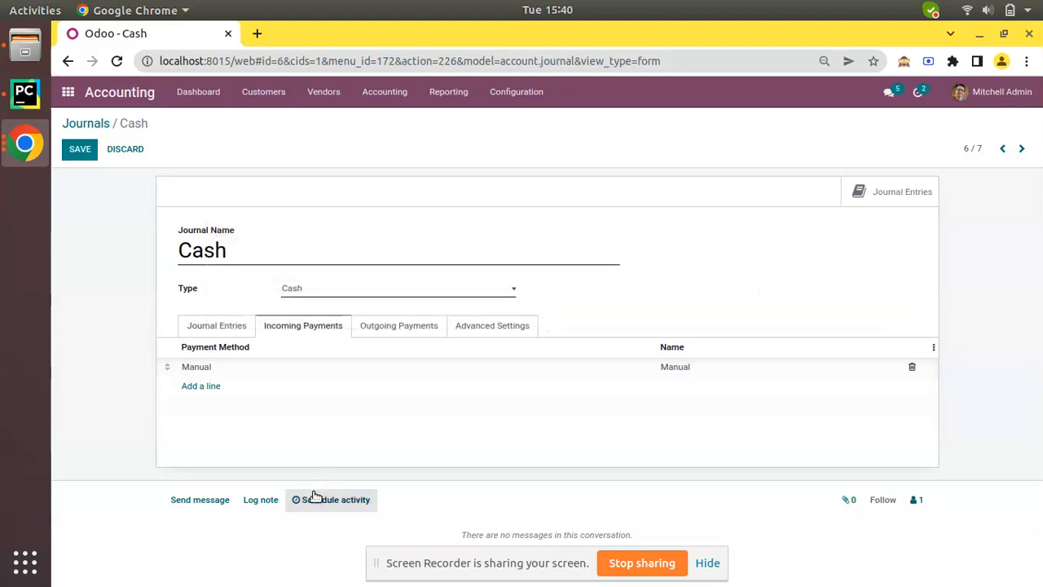
pyautogui.moveTo(244, 371)
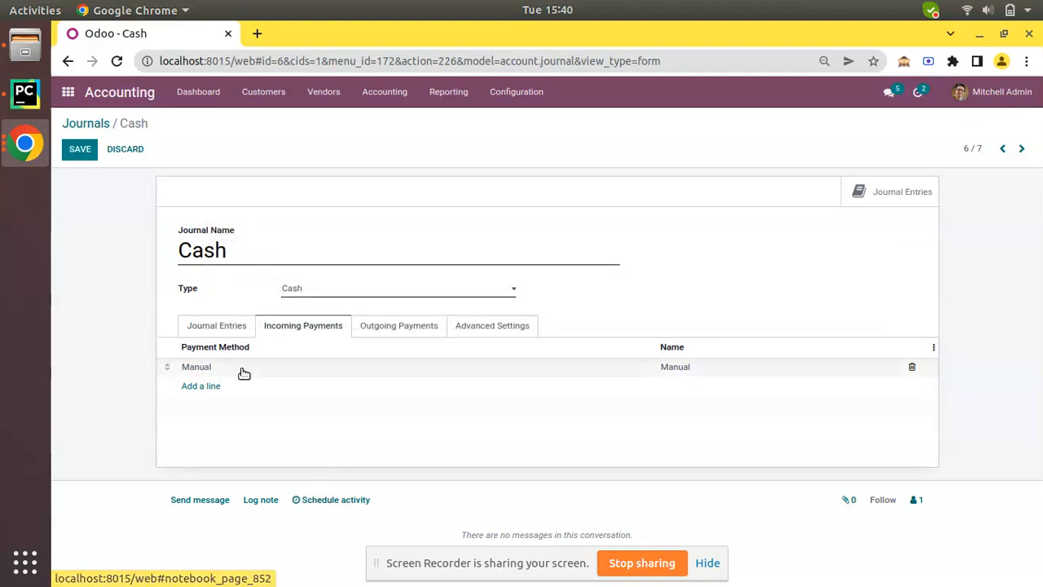
pyautogui.moveTo(977, 421)
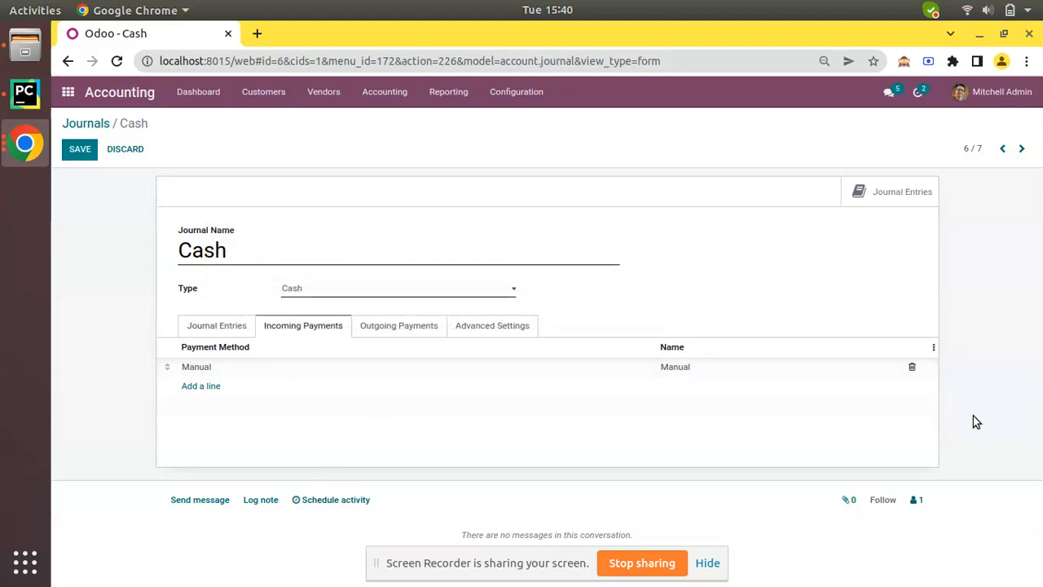
pyautogui.click(932, 346)
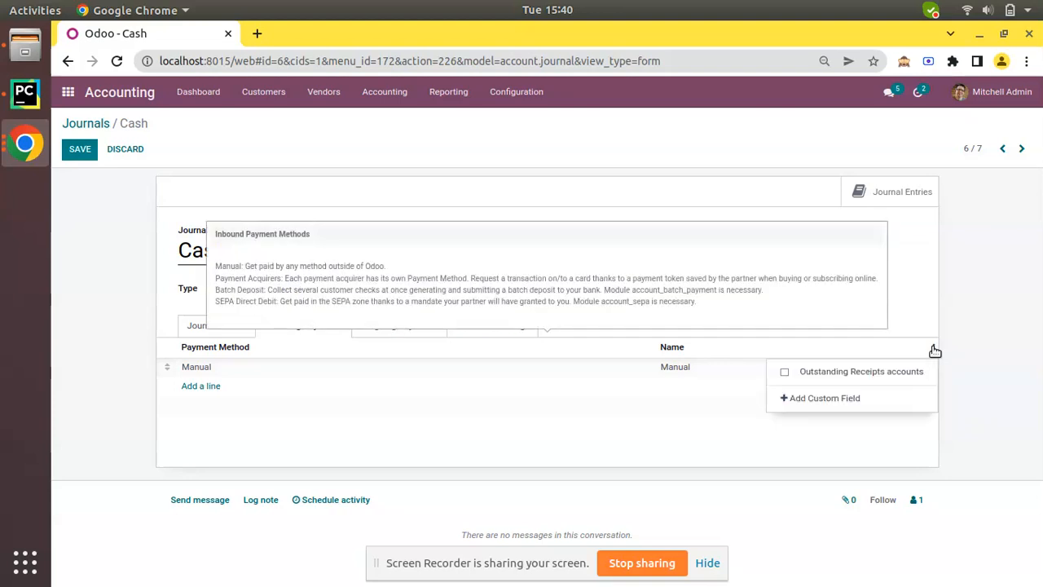
pyautogui.moveTo(801, 377)
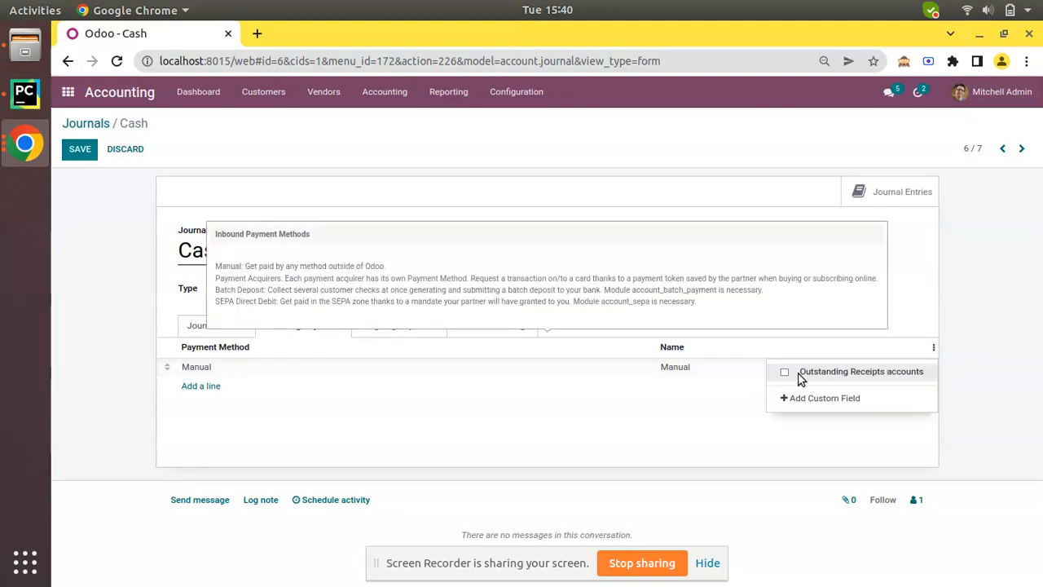
pyautogui.click(784, 372)
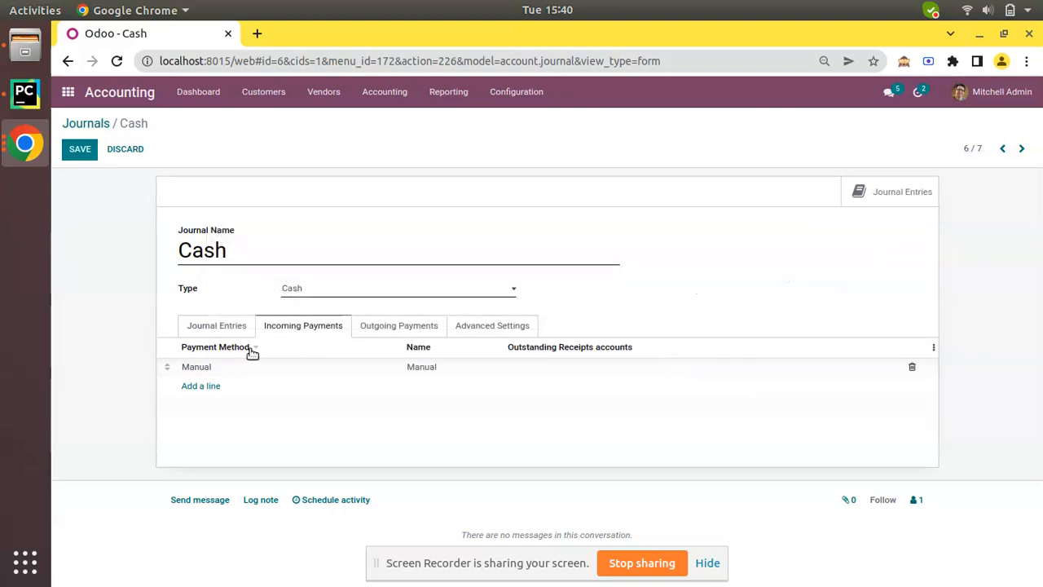
pyautogui.moveTo(585, 385)
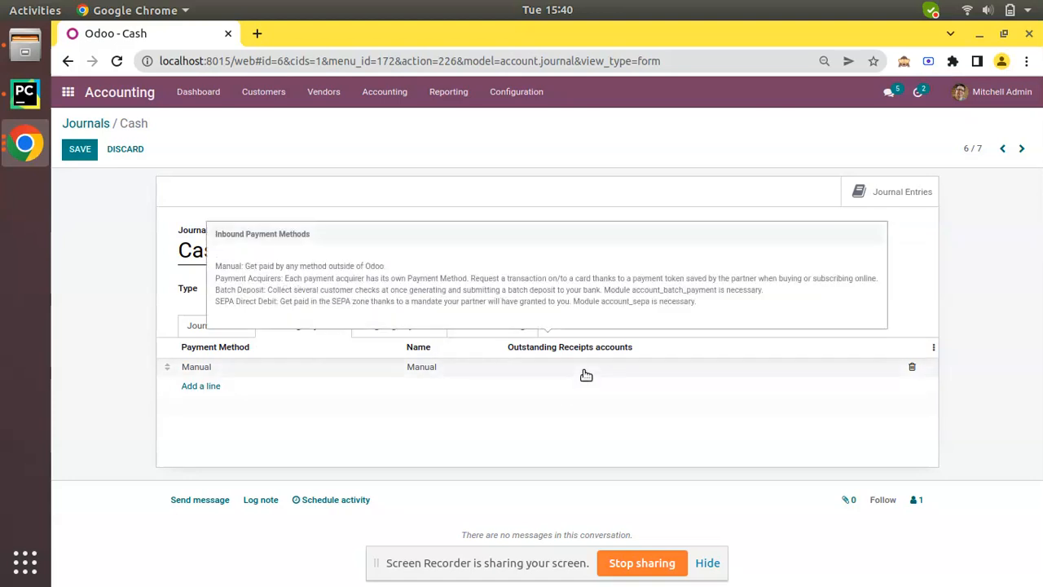
pyautogui.moveTo(594, 385)
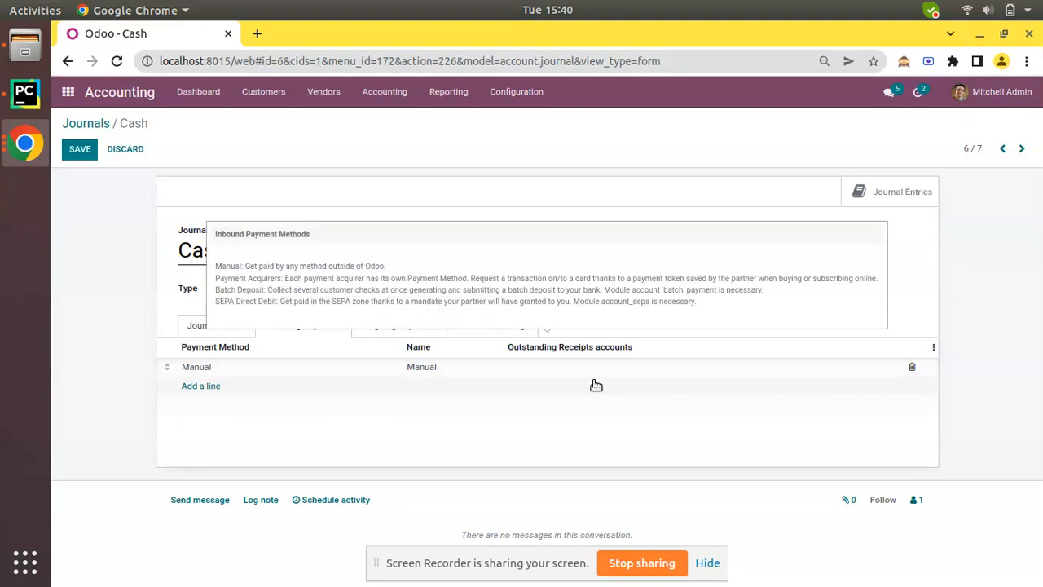
pyautogui.moveTo(544, 375)
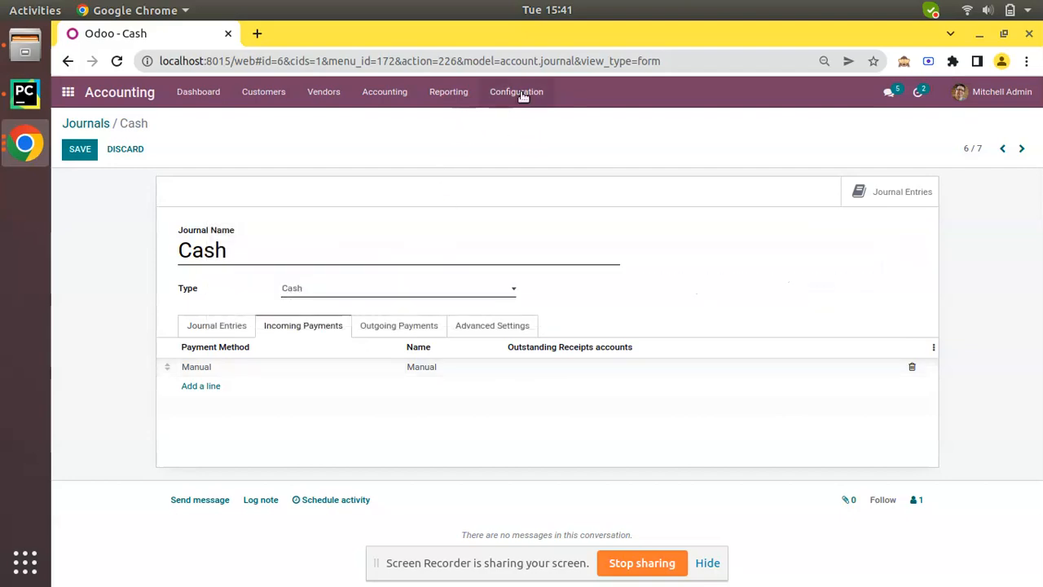
# Return to Accounting Settings and recheck the default accounts section
pyautogui.click(515, 91)
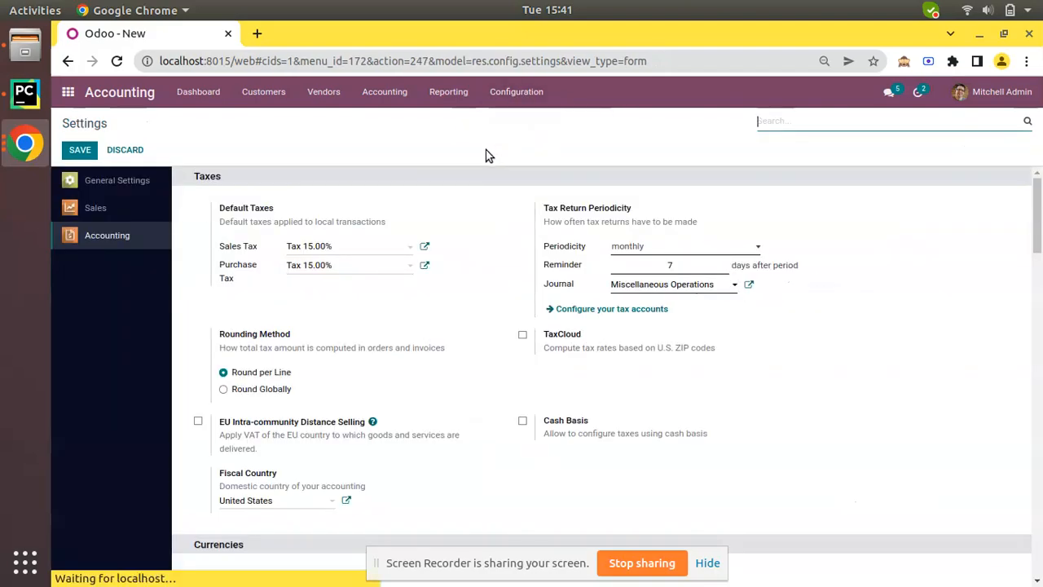
pyautogui.scroll(-3)
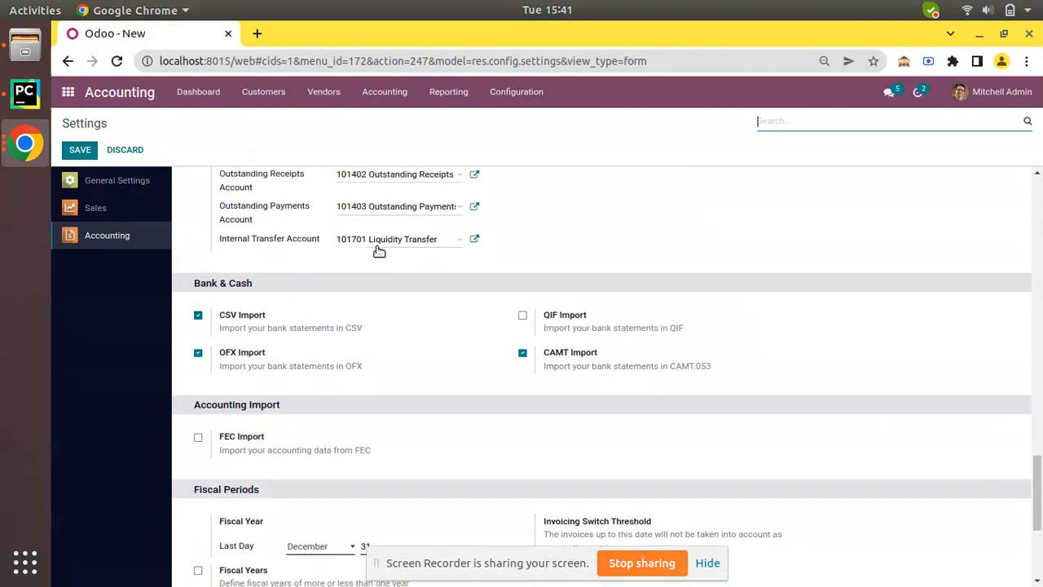
pyautogui.scroll(3)
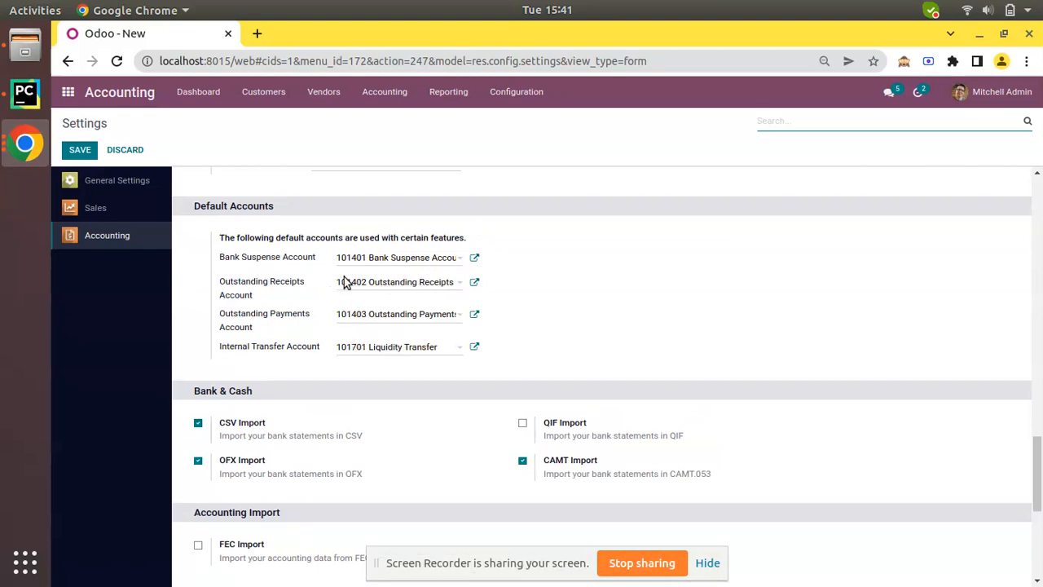
pyautogui.click(515, 91)
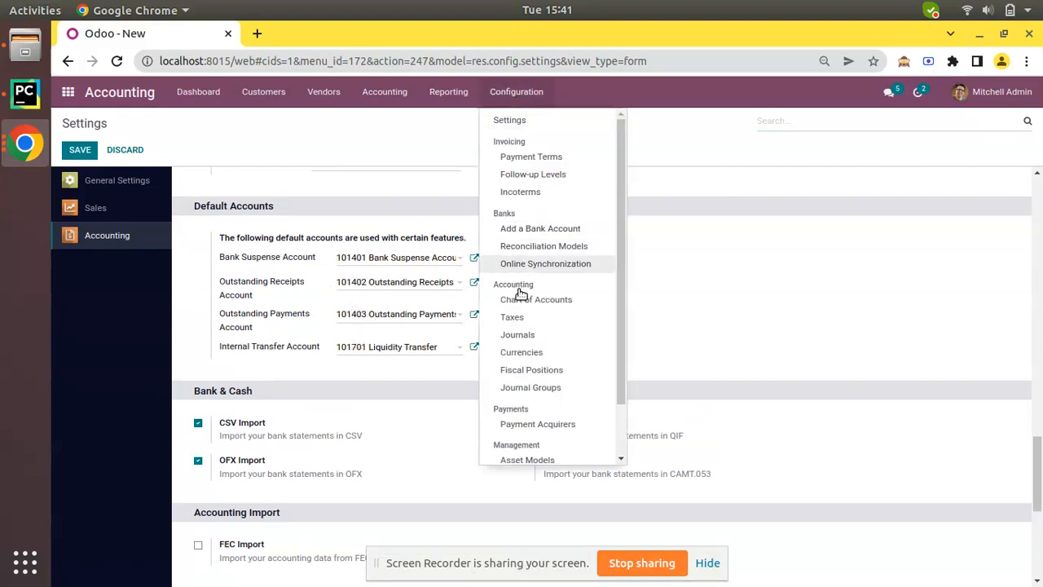
# Set the Cash journal's Manual incoming method outstanding receipts account to 101501 Cash
pyautogui.click(518, 334)
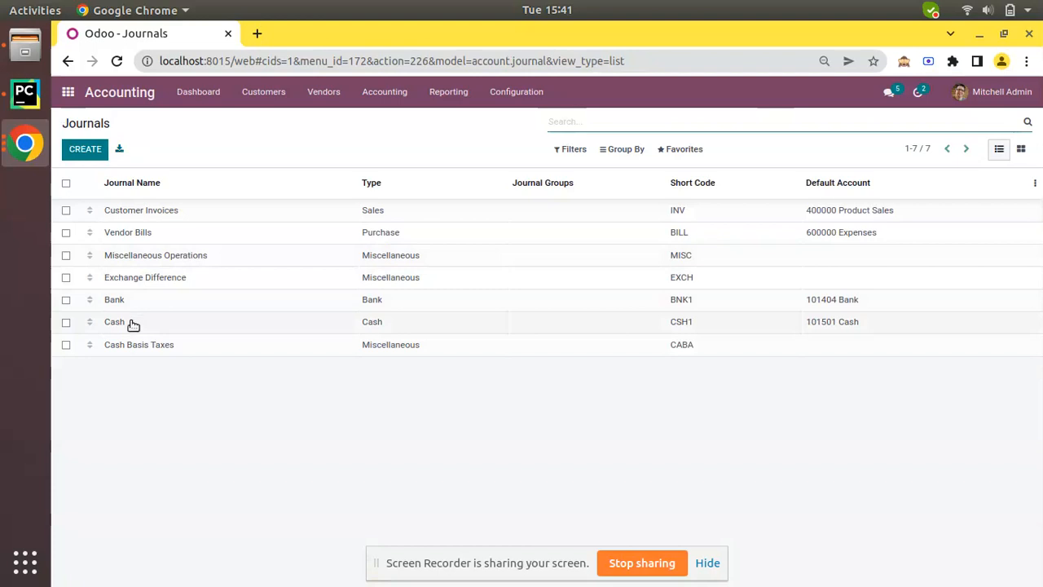
pyautogui.click(114, 321)
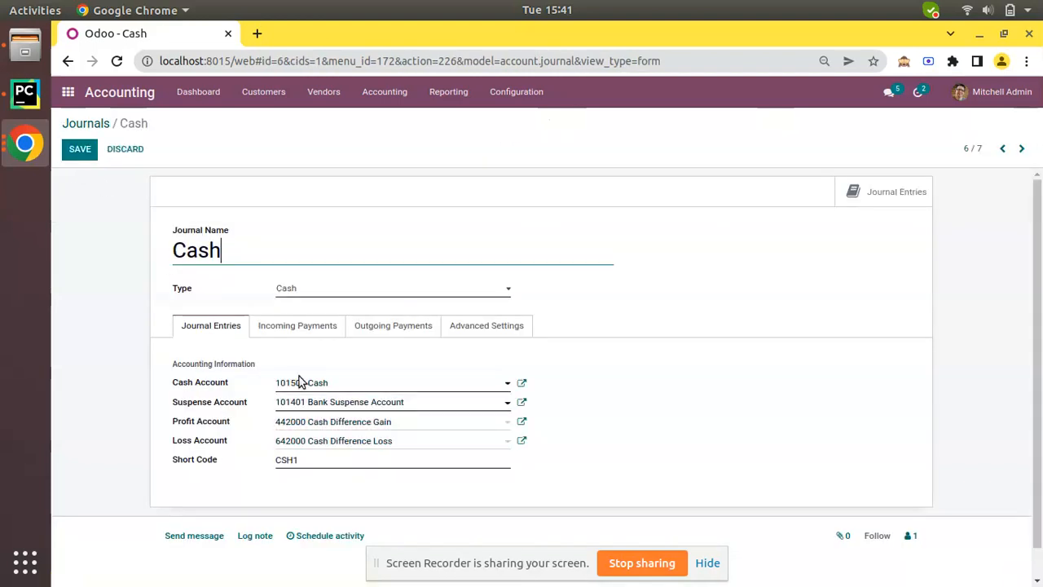
pyautogui.click(297, 326)
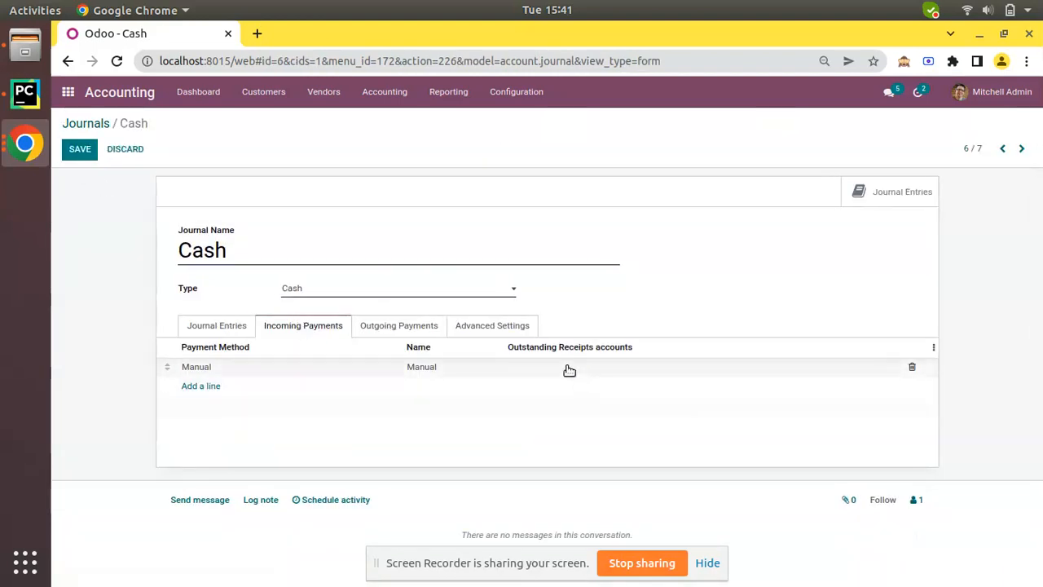
pyautogui.click(693, 366)
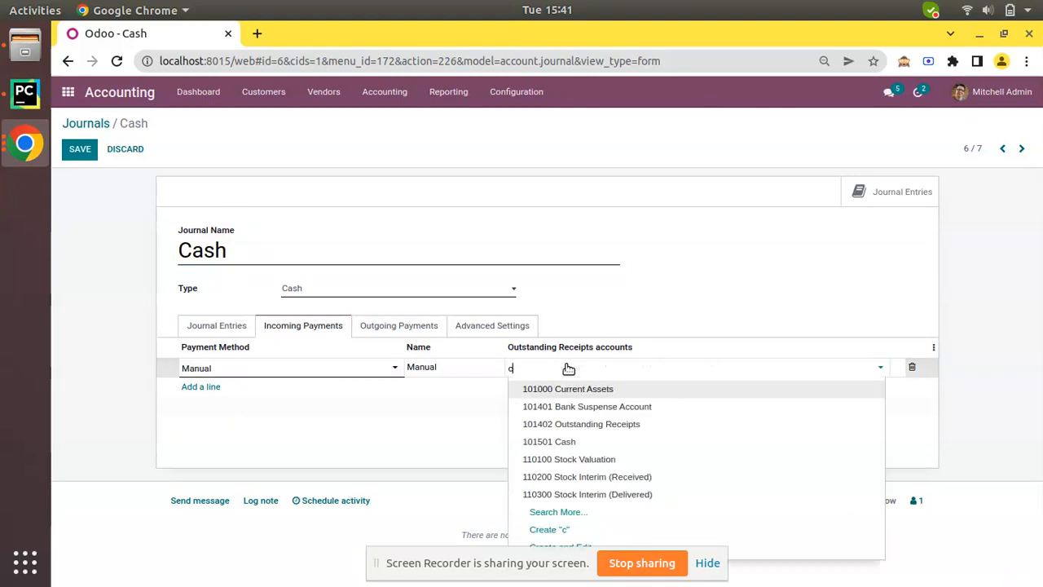
pyautogui.write('ash')
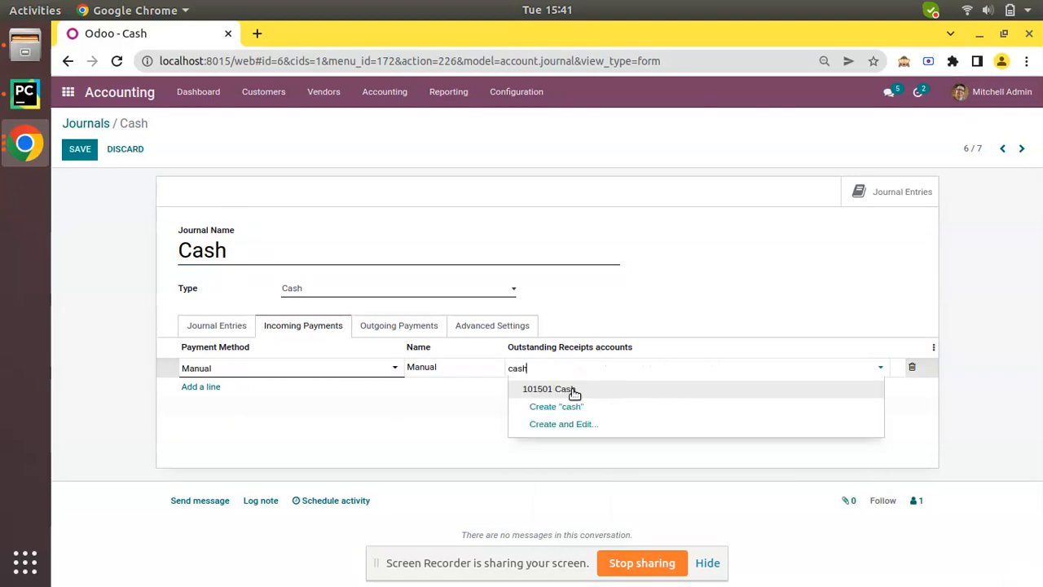
pyautogui.click(393, 326)
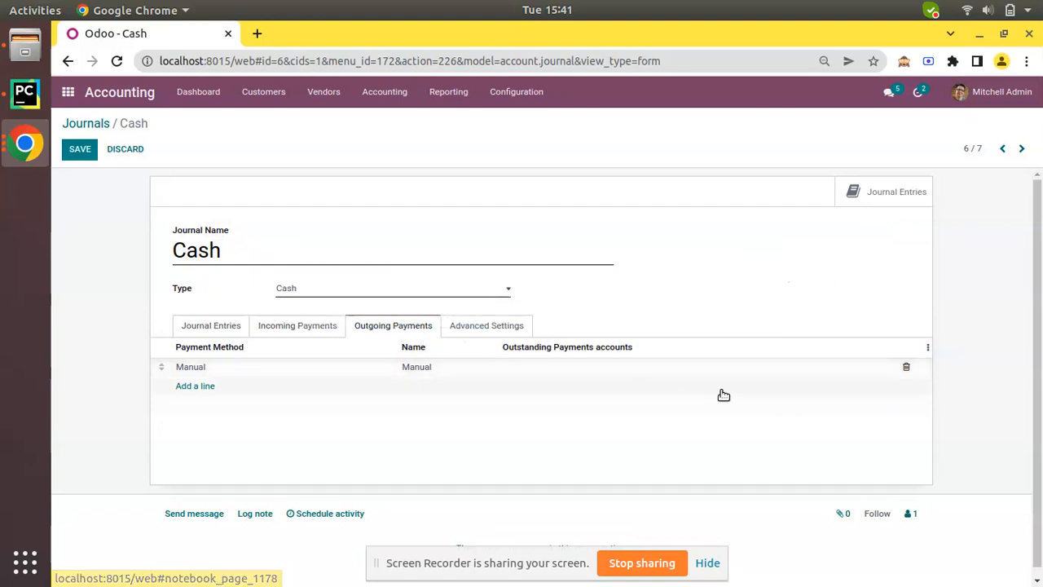
pyautogui.moveTo(558, 356)
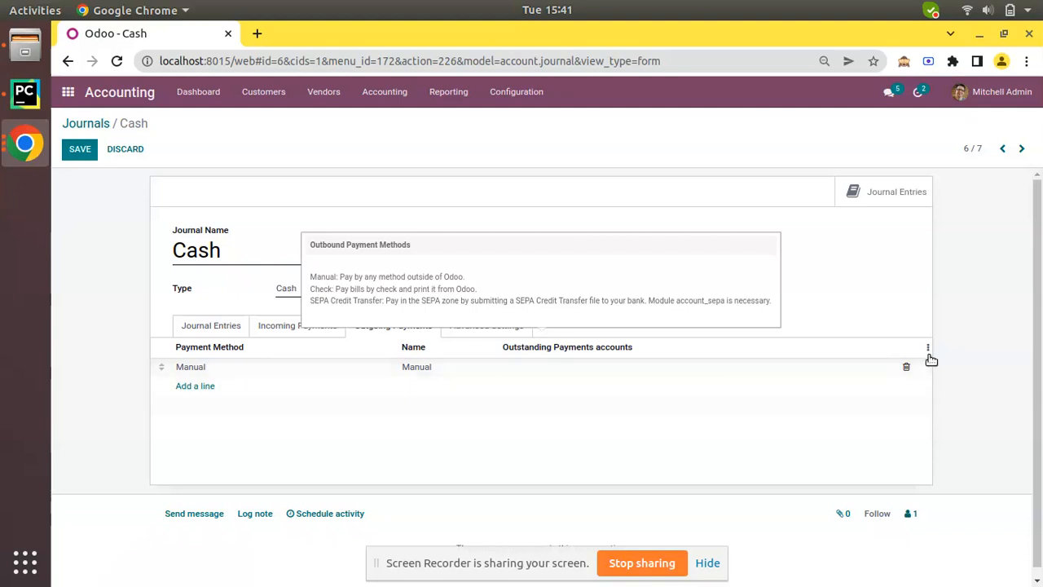
# Set the outstanding payments account to 101501 Cash and save the Cash journal
pyautogui.click(927, 347)
pyautogui.write('c')
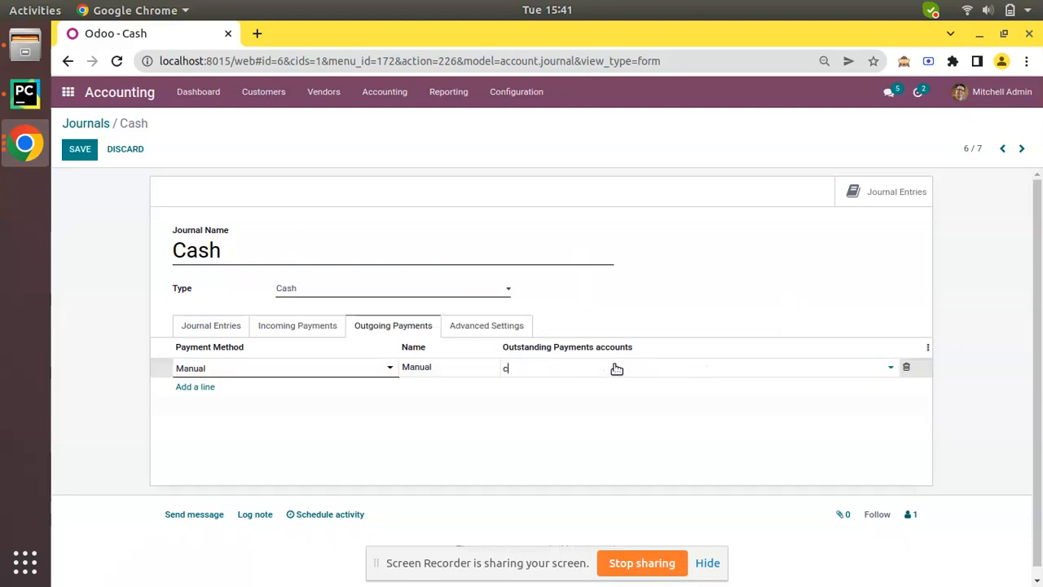
pyautogui.write('ash')
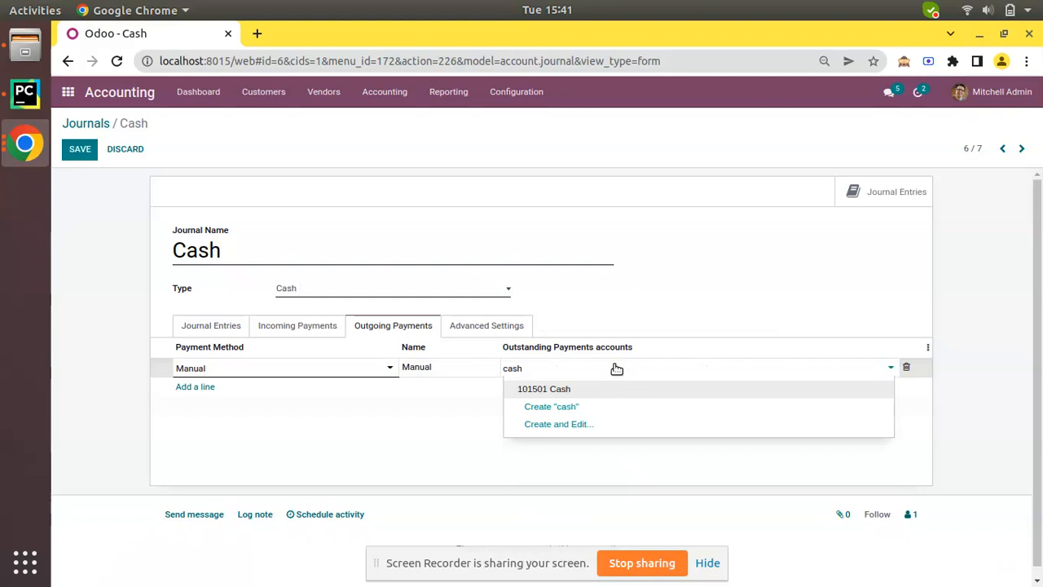
pyautogui.click(545, 388)
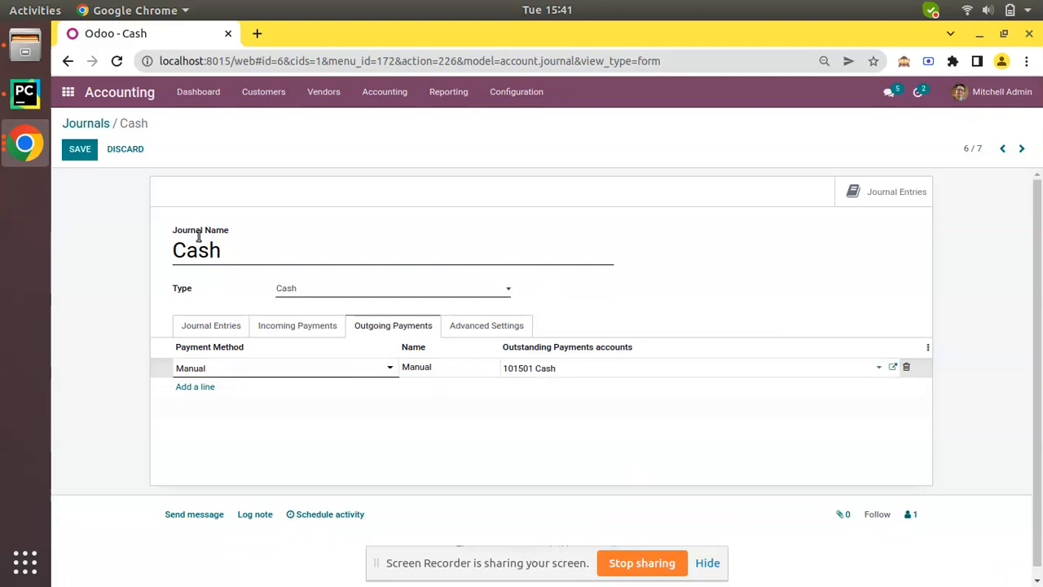
pyautogui.click(80, 148)
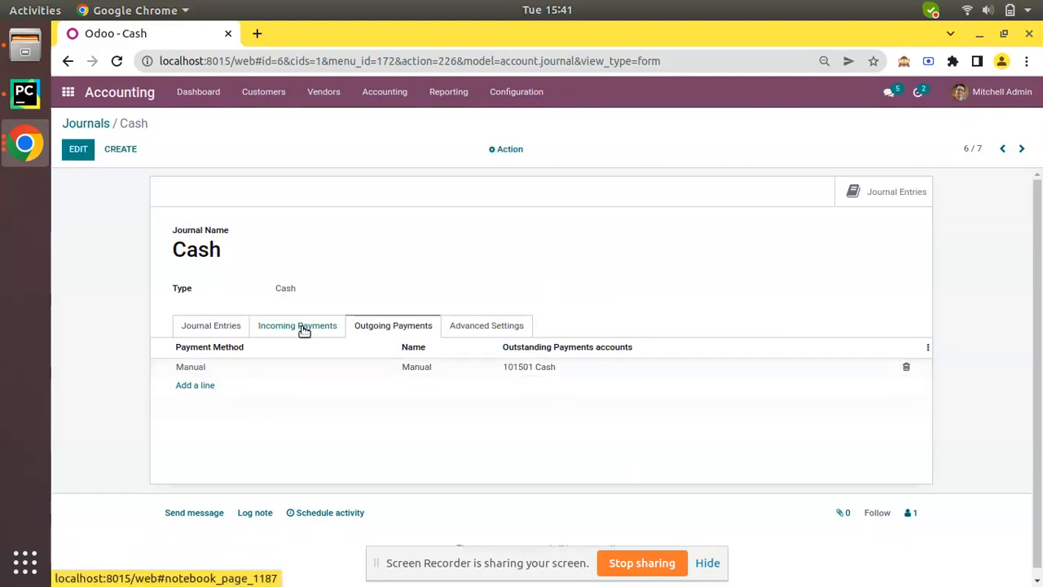
pyautogui.click(296, 326)
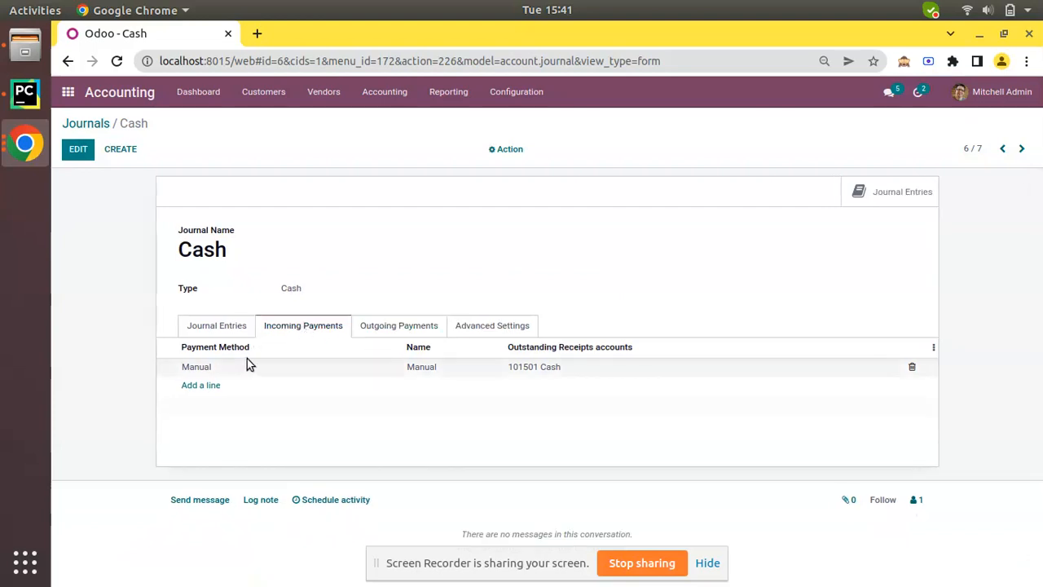
pyautogui.moveTo(398, 326)
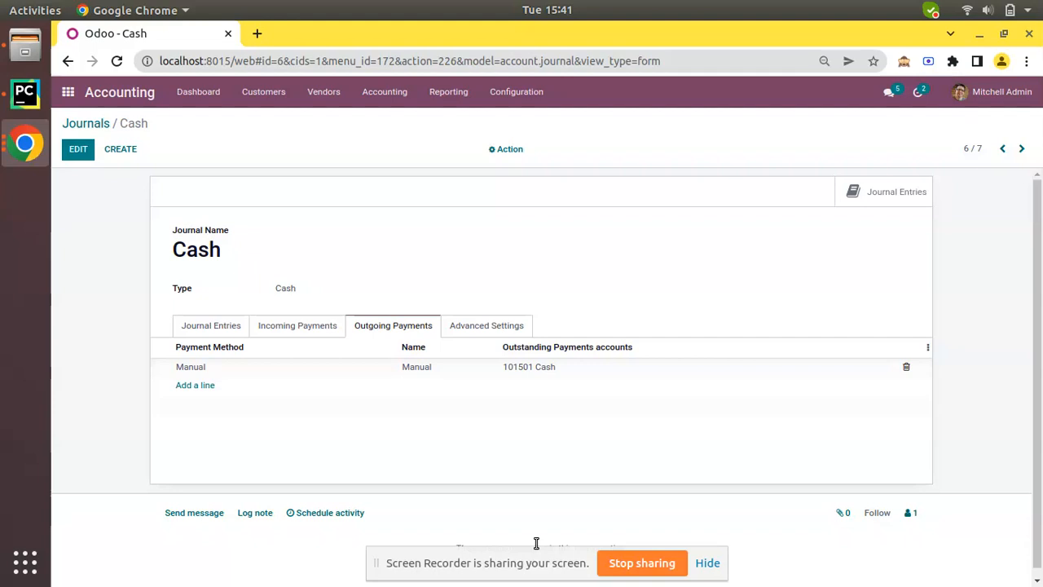
pyautogui.moveTo(264, 91)
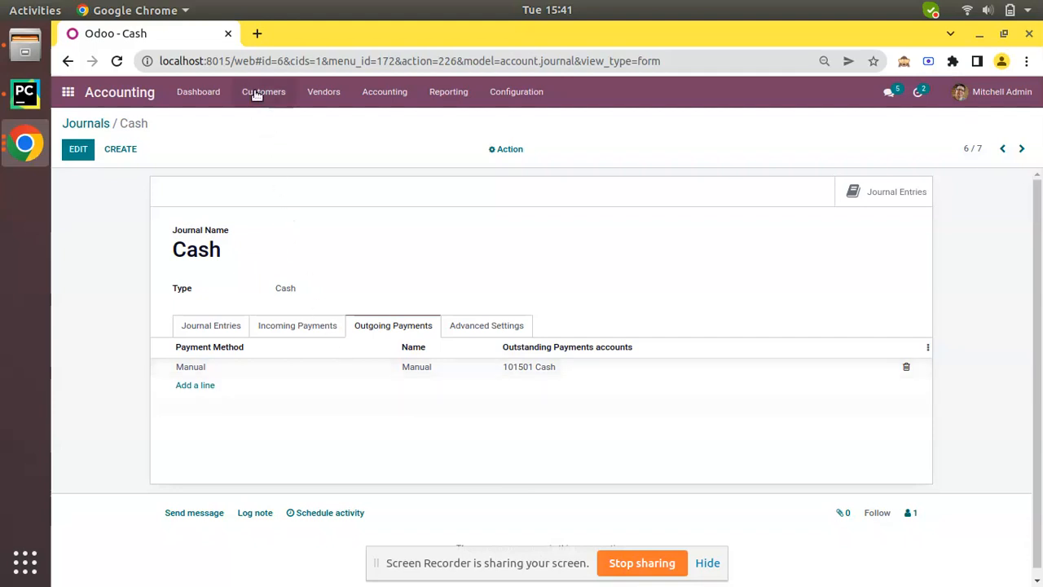
# Create and confirm invoice INV/2022/00018 for Azure Interior with one Large Desk, $2,068.85
pyautogui.click(264, 91)
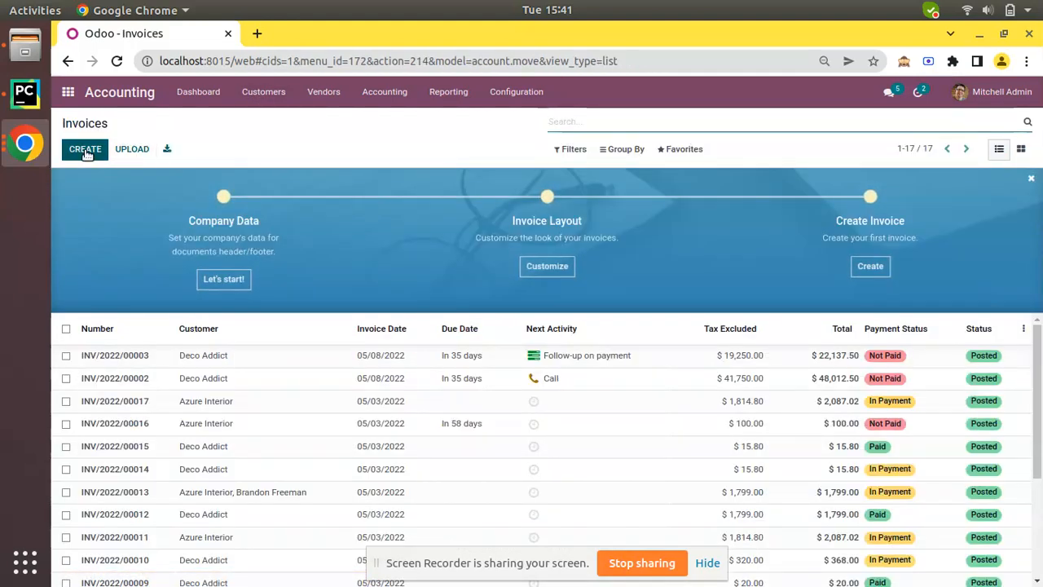
pyautogui.click(85, 148)
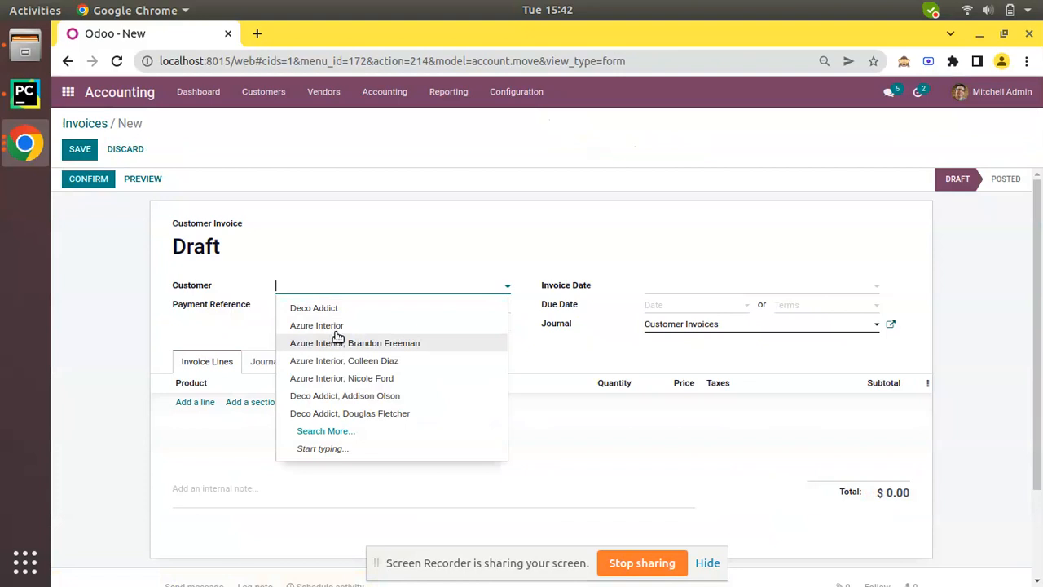
pyautogui.click(316, 326)
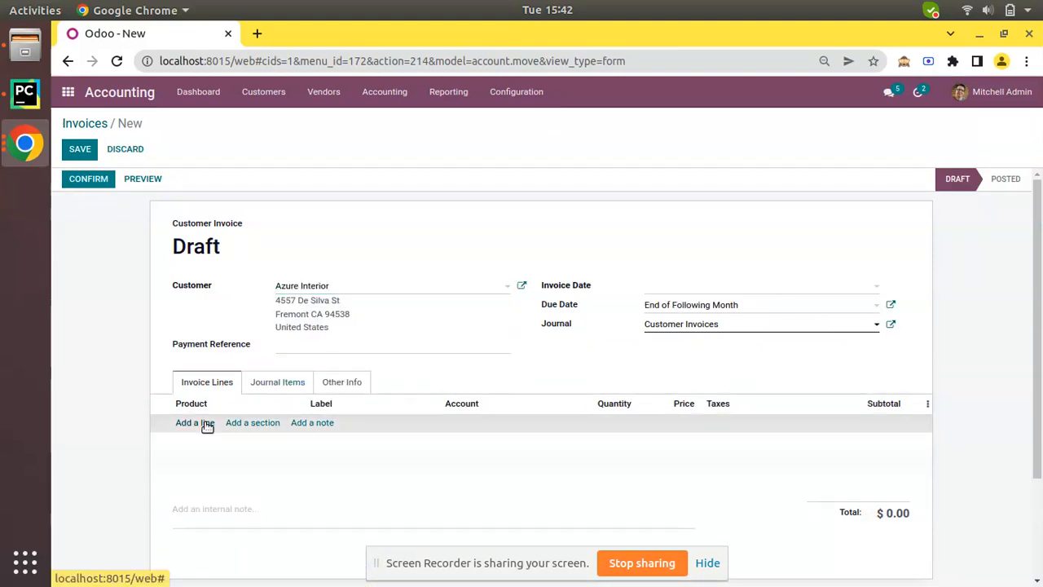
pyautogui.click(195, 422)
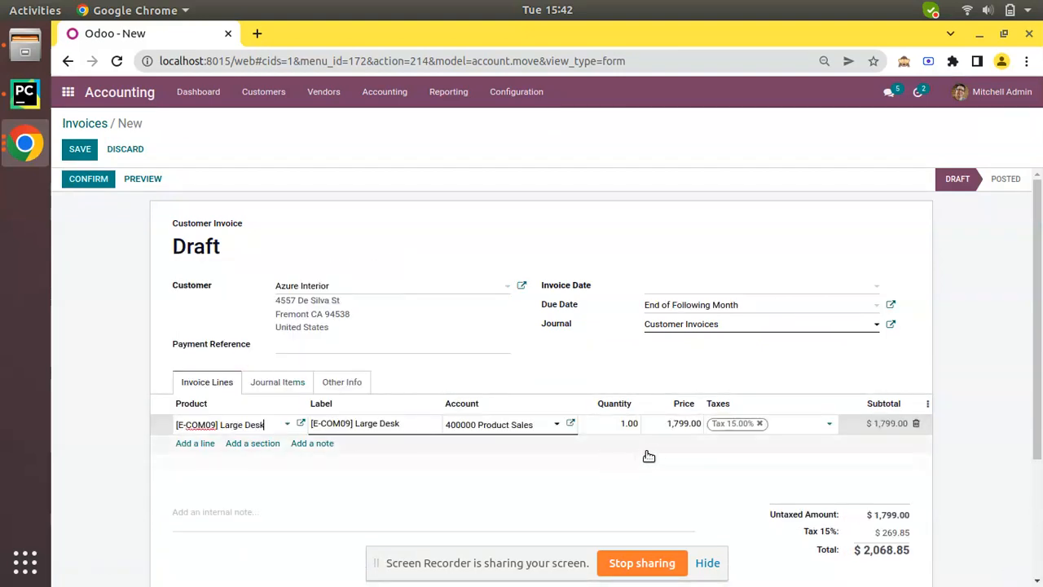
pyautogui.moveTo(691, 424)
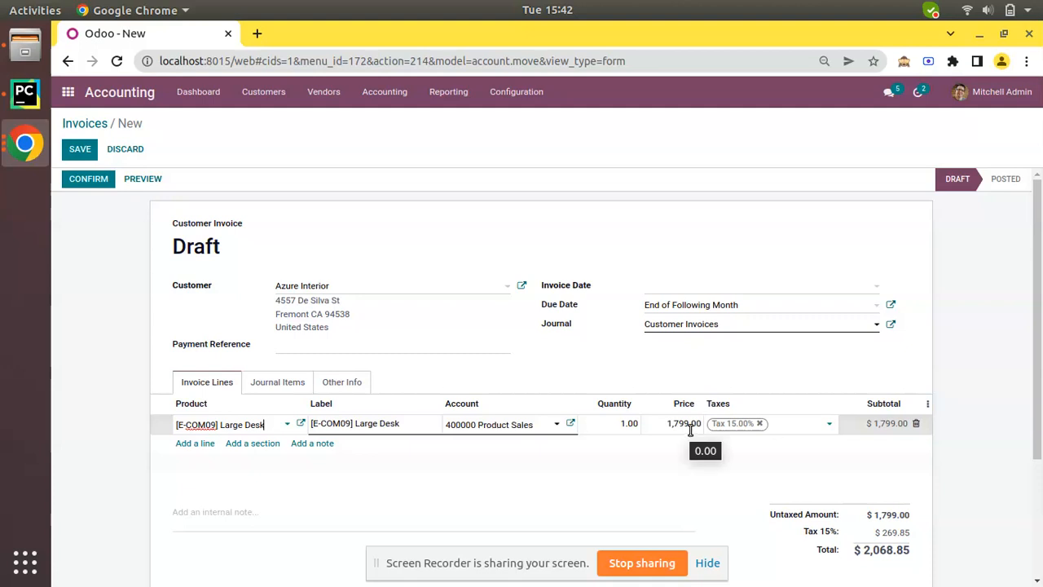
pyautogui.click(78, 148)
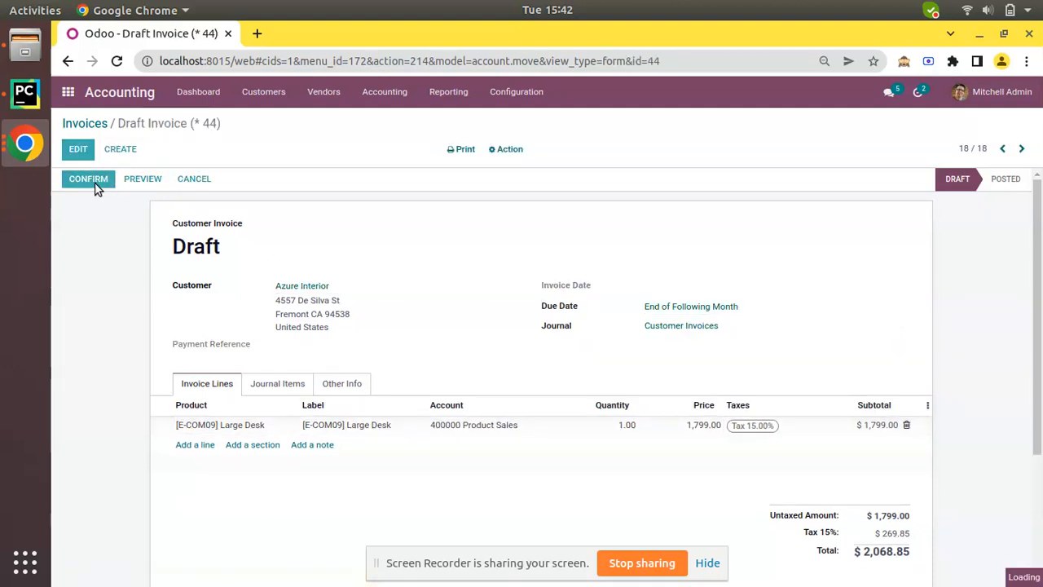
pyautogui.click(88, 177)
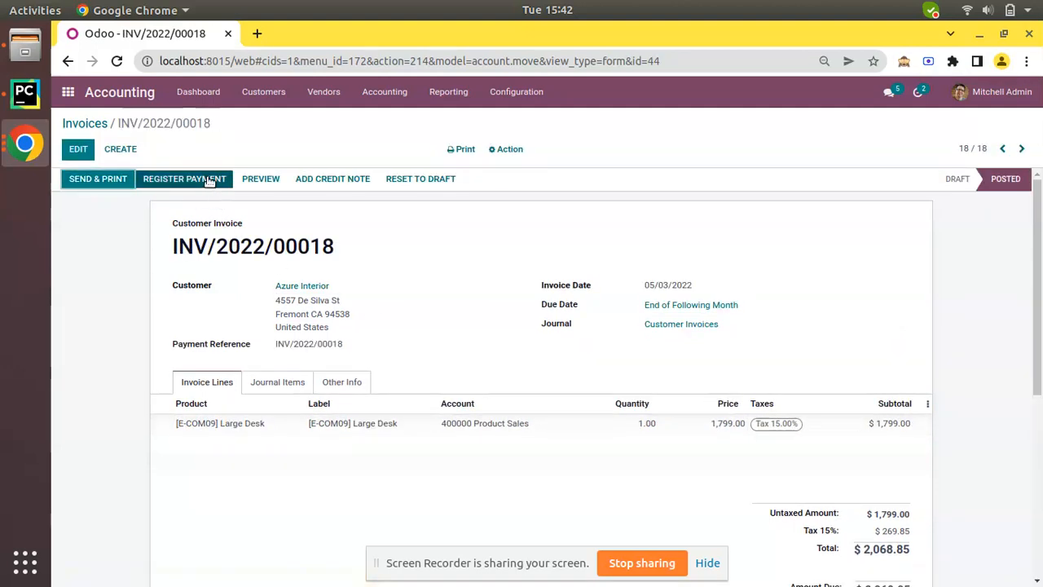
# Register the $2,068.85 payment on the Cash journal
pyautogui.click(184, 178)
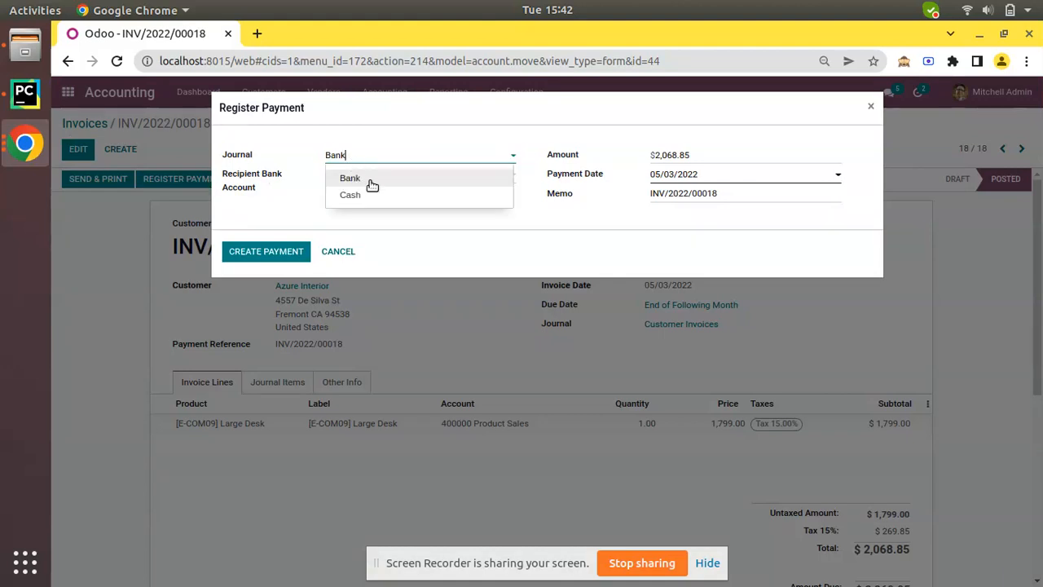
pyautogui.click(349, 194)
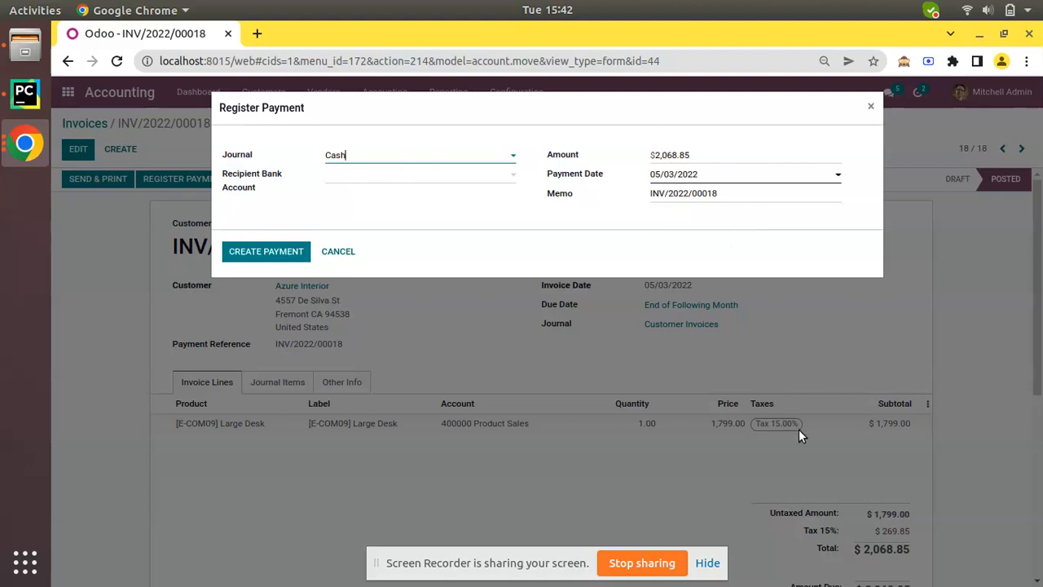
pyautogui.click(266, 251)
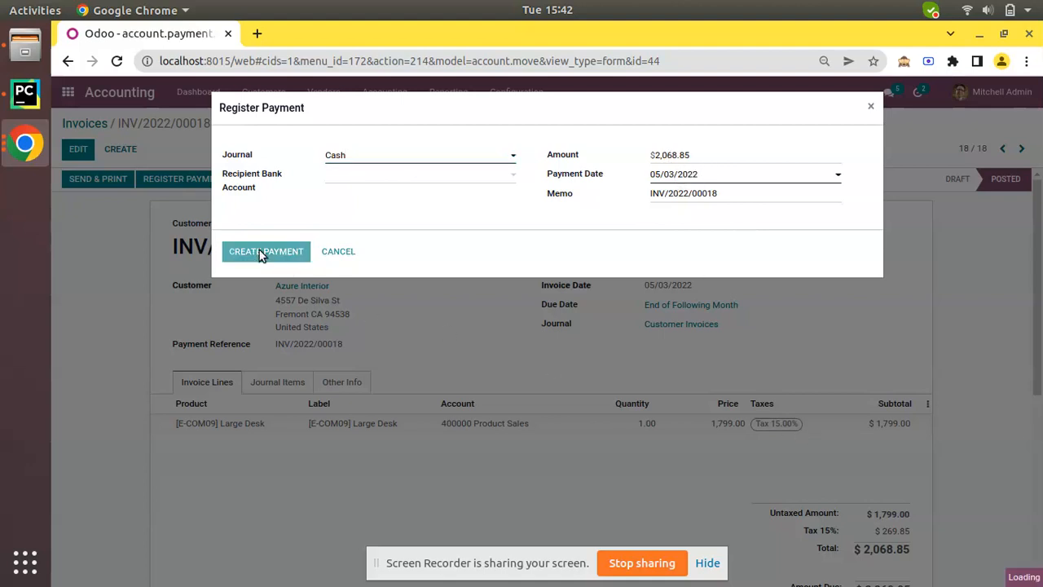
# Inspect payment CSH1/2022/05/0005's journal entry debiting 101501 Cash, then confirm the invoice shows Paid
pyautogui.click(264, 251)
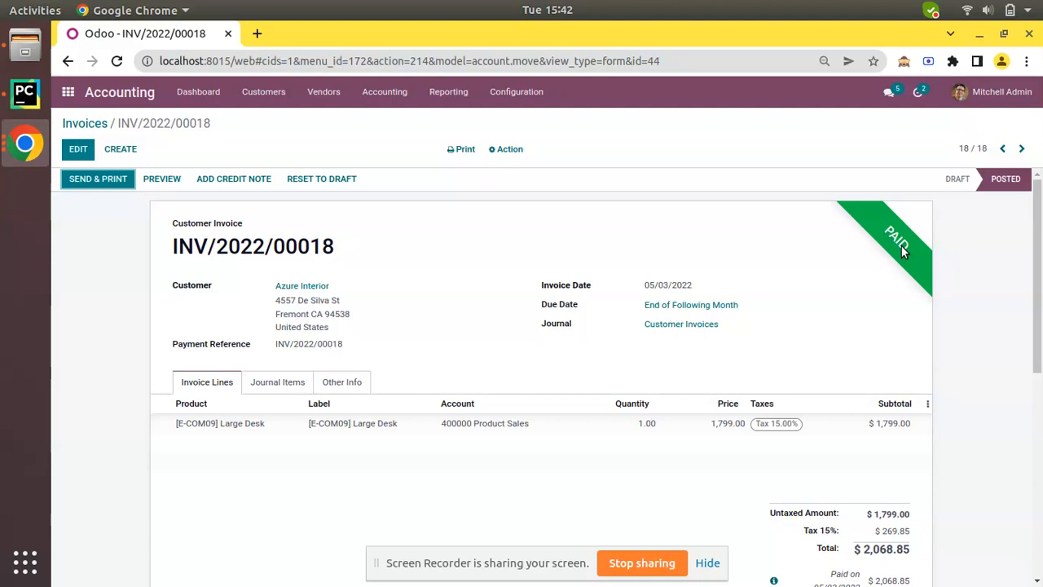
pyautogui.scroll(-3)
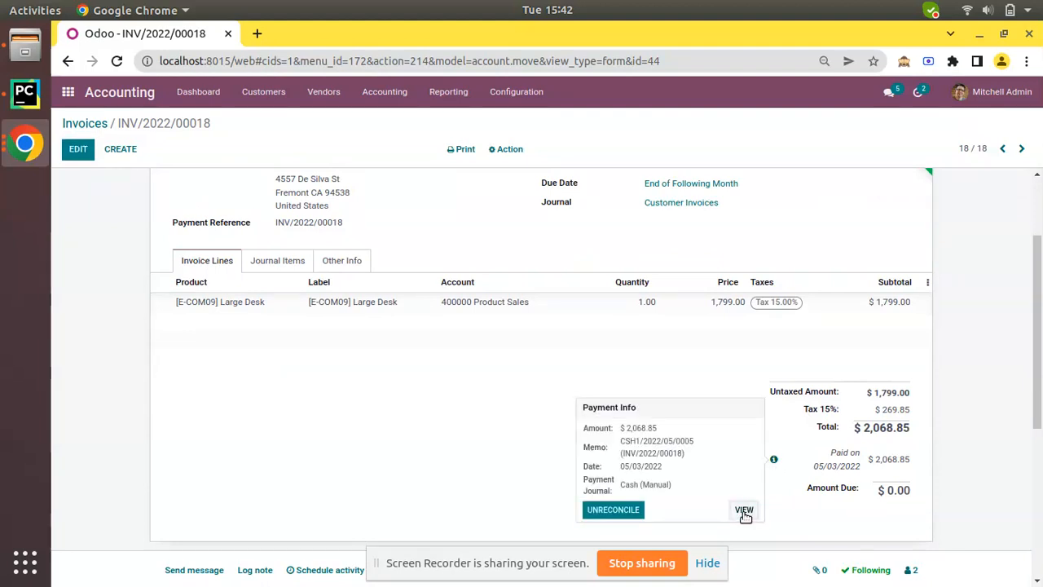
pyautogui.click(743, 508)
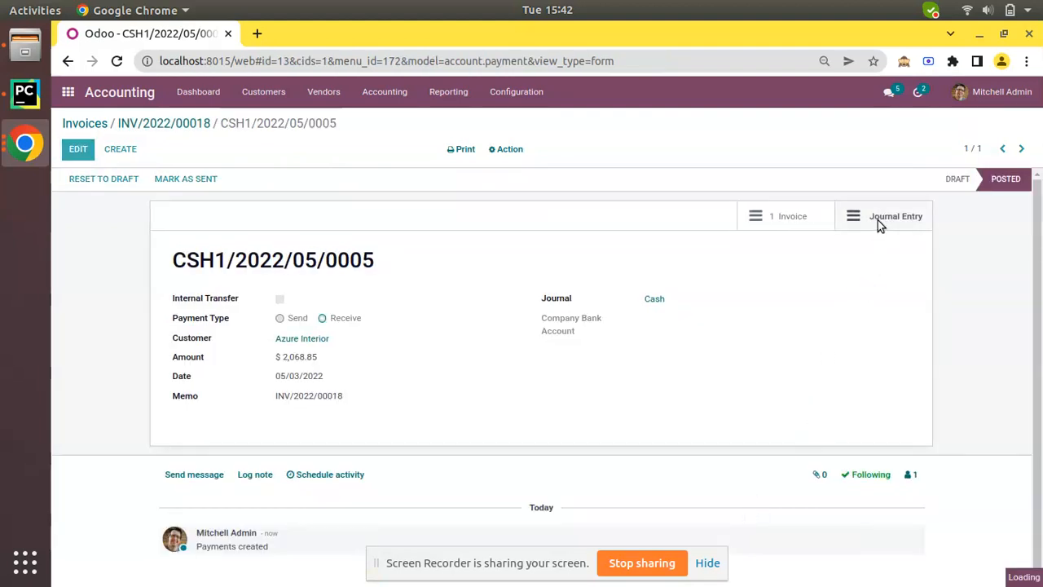
pyautogui.click(896, 215)
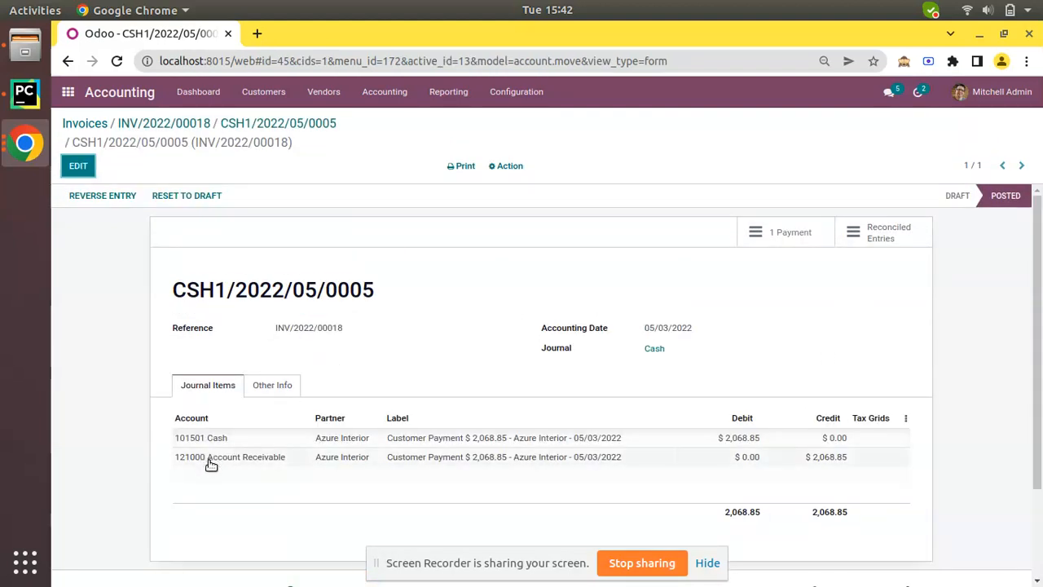
pyautogui.moveTo(209, 449)
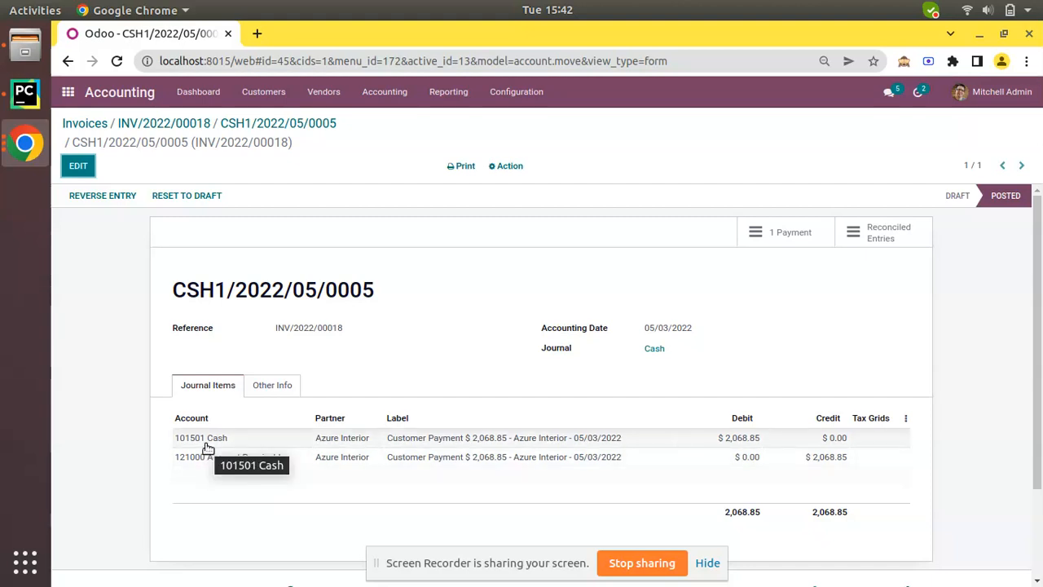
pyautogui.moveTo(179, 127)
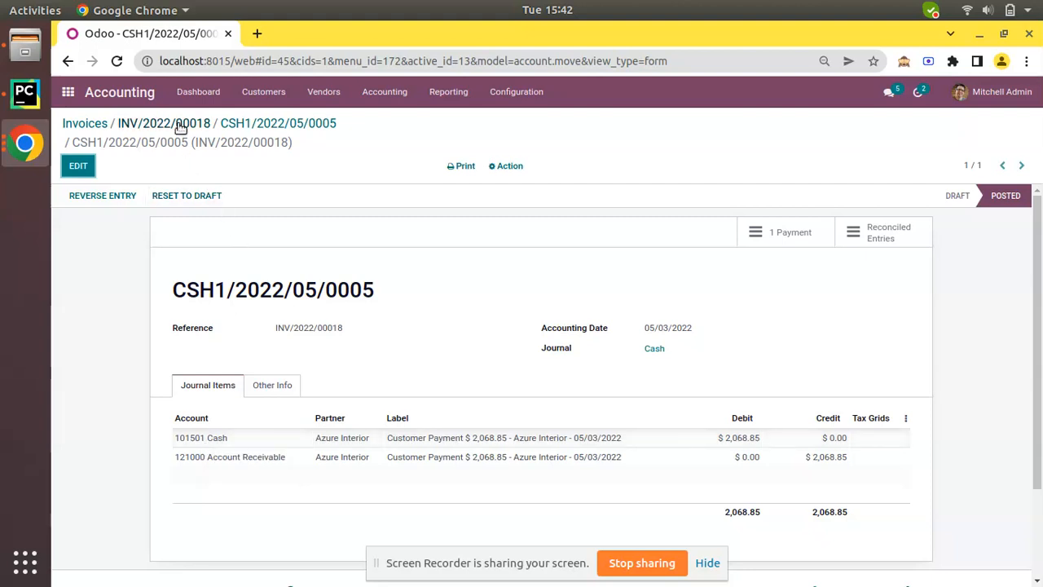
pyautogui.click(163, 124)
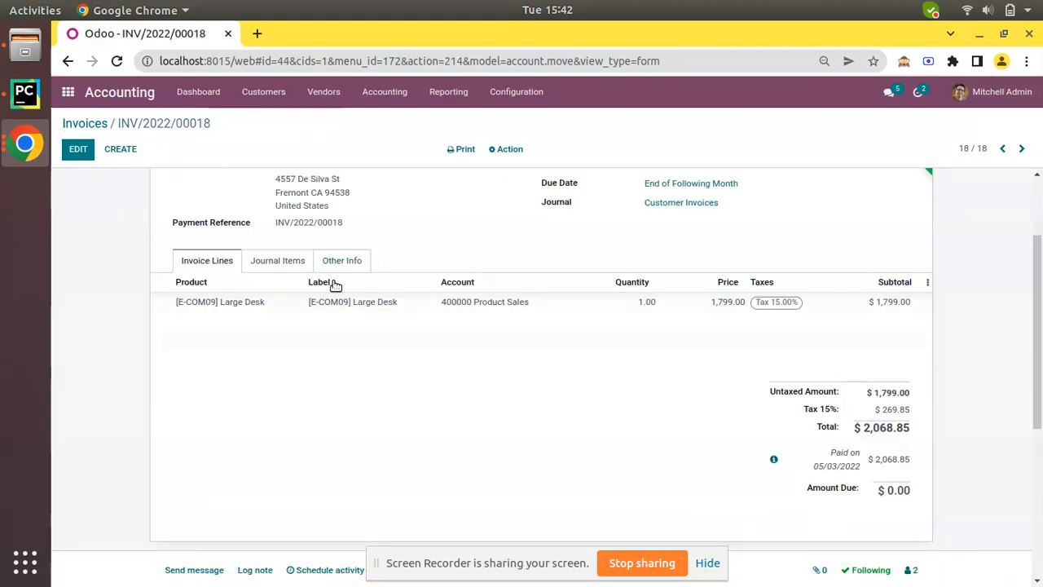
pyautogui.scroll(3)
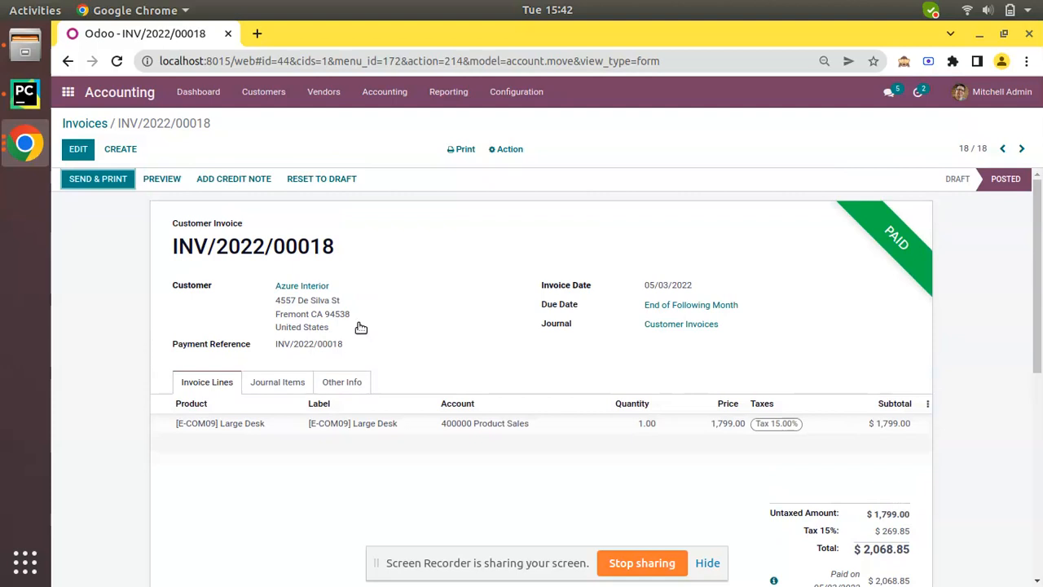